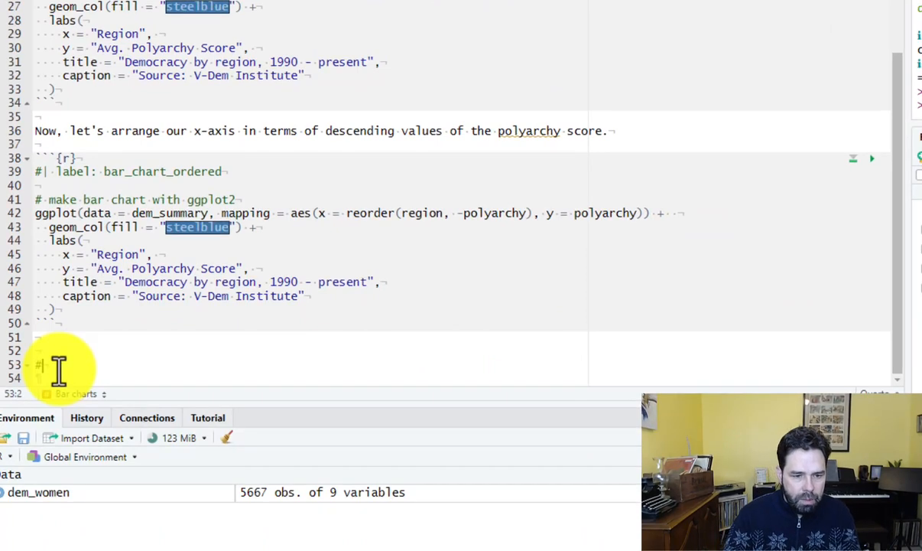
Add a '## Histograms' heading and an R chunk with '#| label: histogram'
type("##")
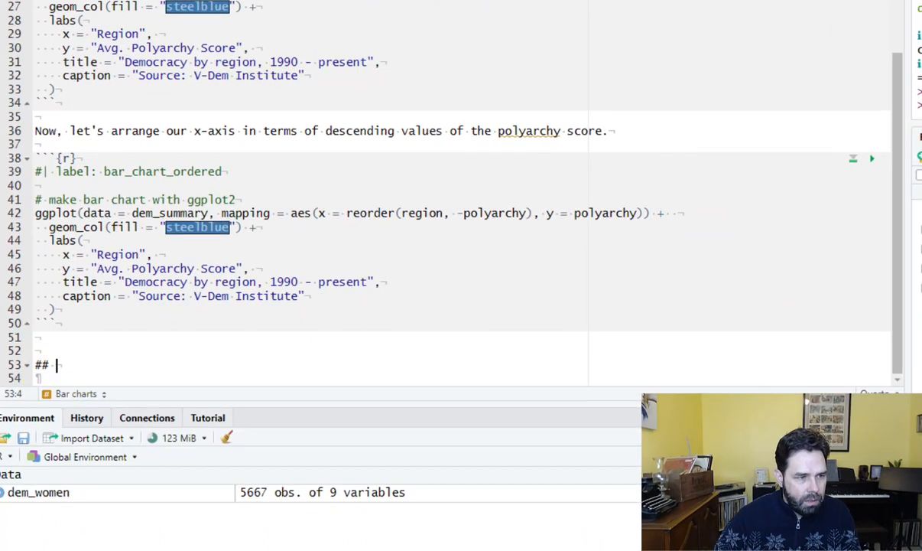
type("Histograms")
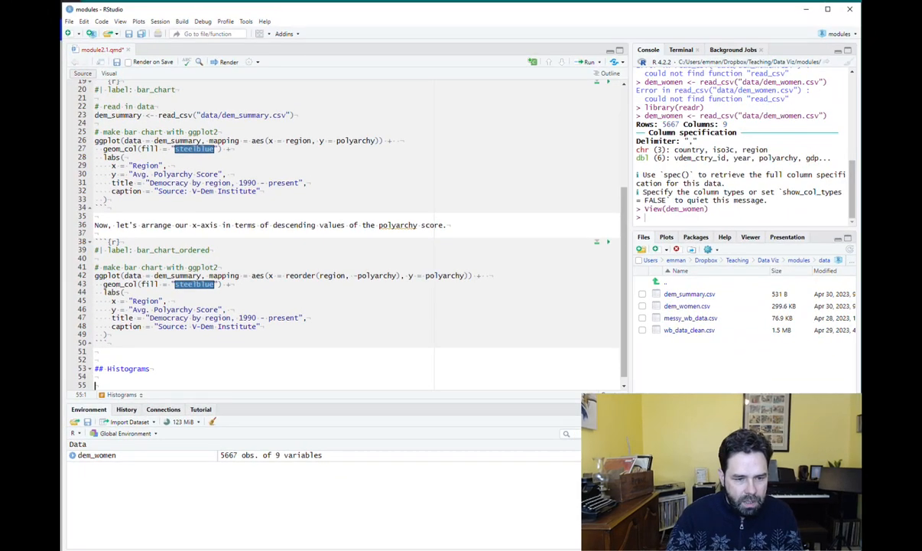
mouse_move(533, 63)
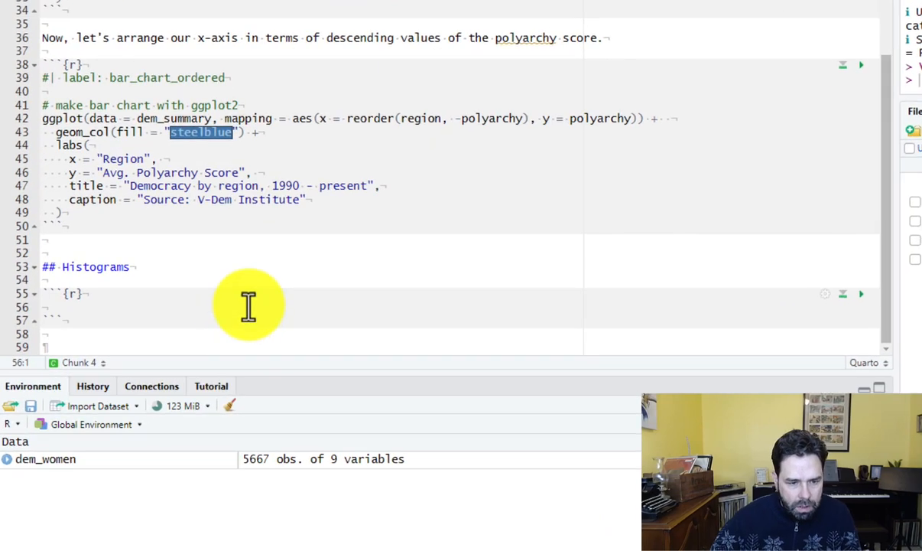
type("#|")
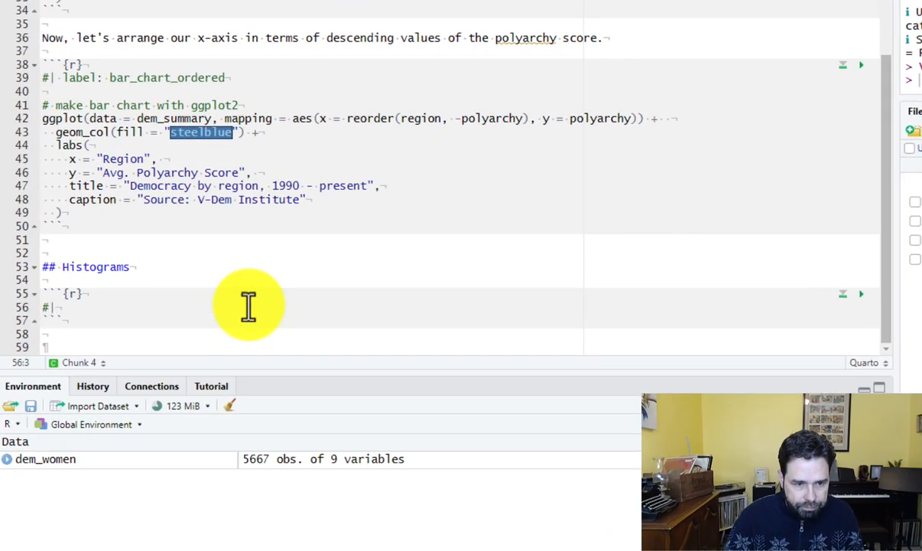
type("label: his")
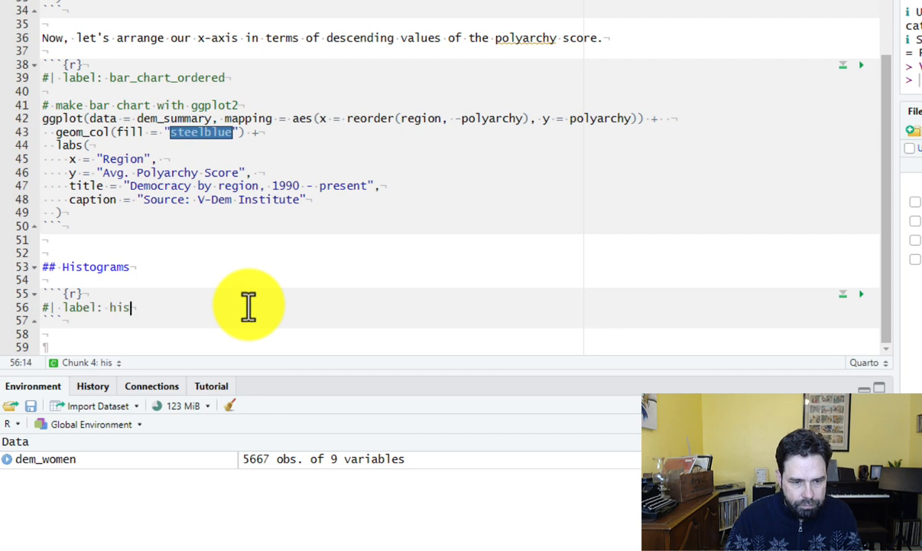
type("togram")
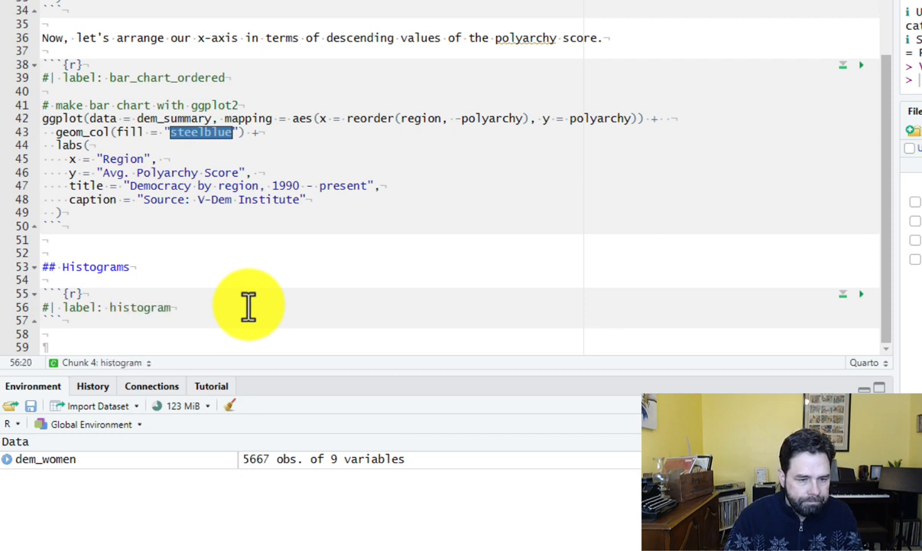
Begin the dem_women_2015 assignment and insert read_csv from autocomplete
type("dem_women_2")
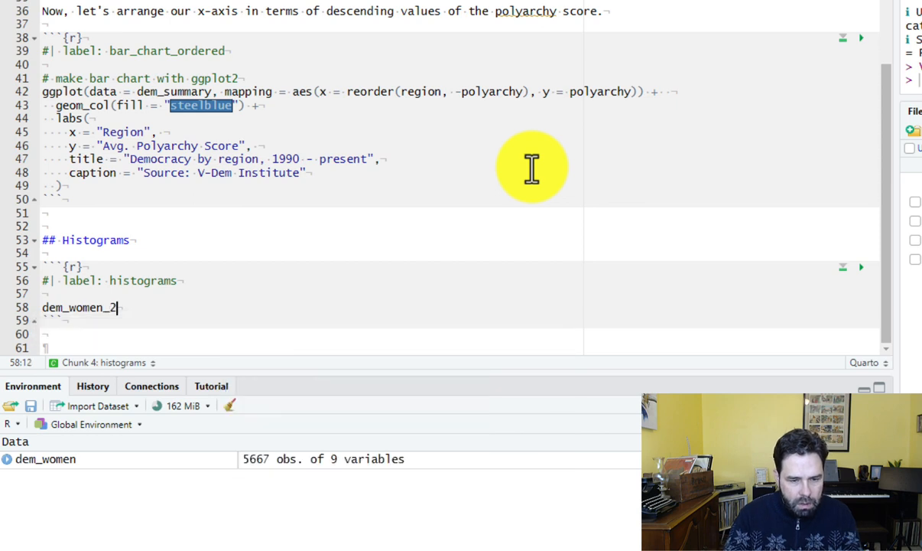
type("105")
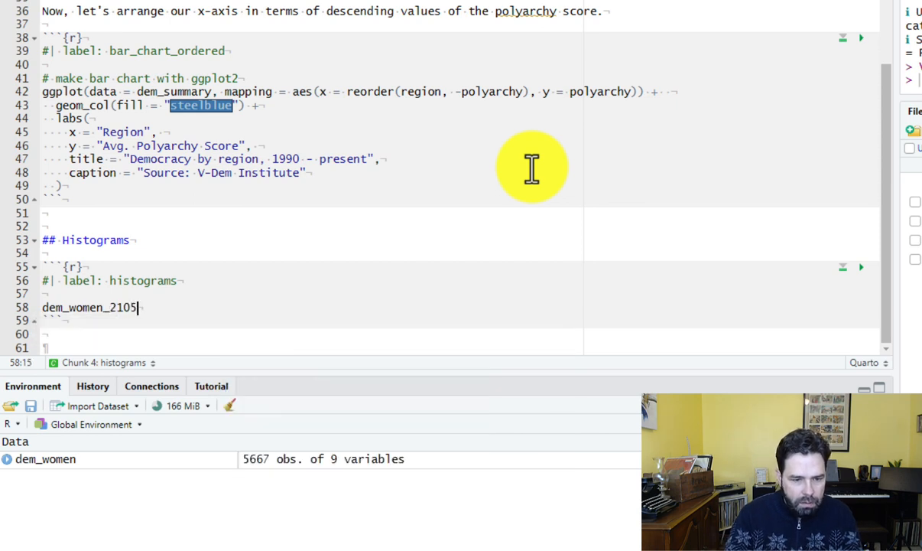
type("2015 <-")
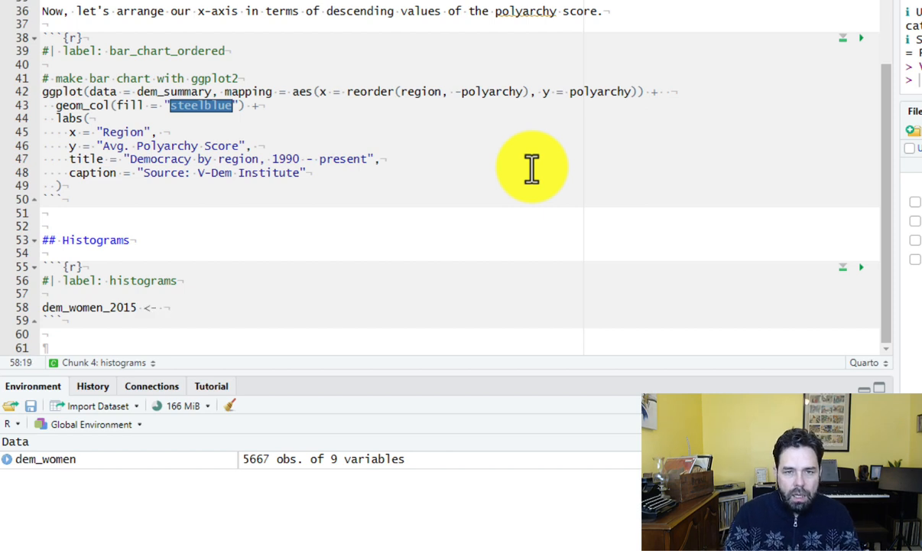
left_click(163, 307)
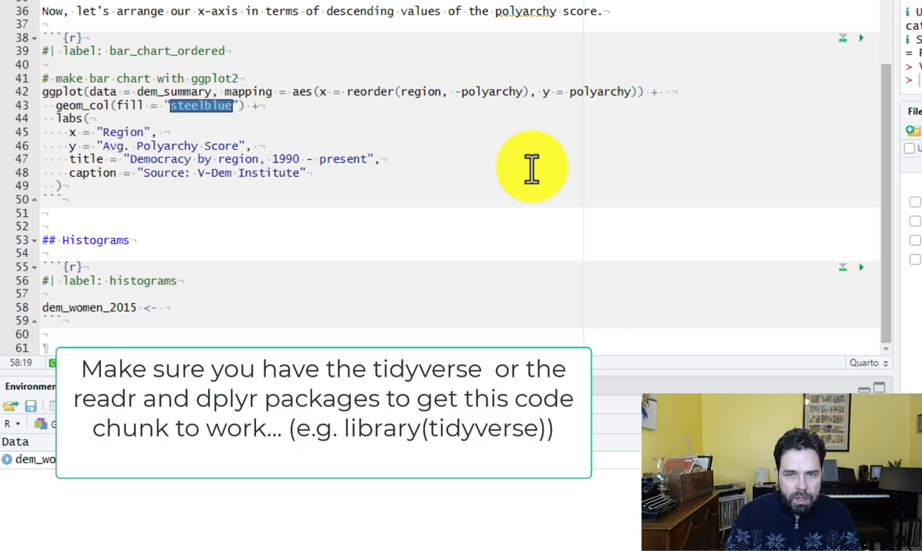
left_click(163, 306)
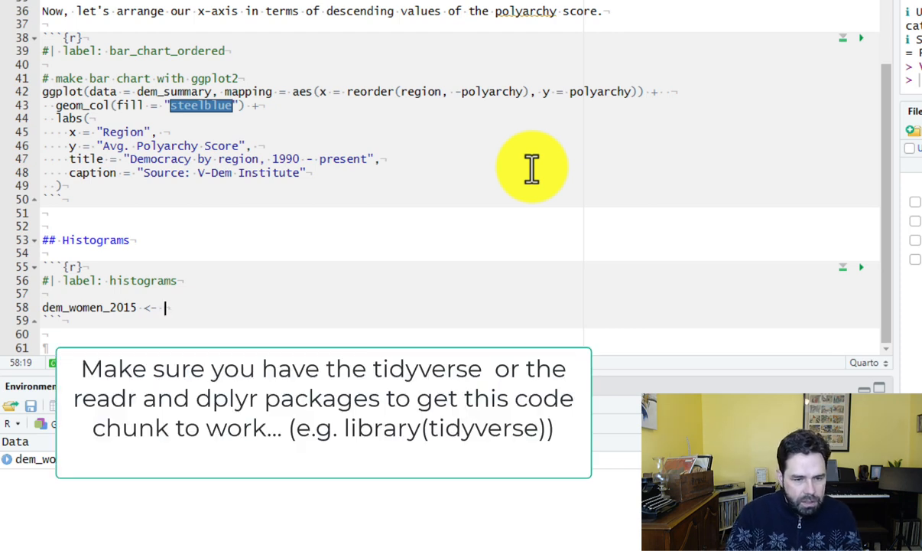
type("read_")
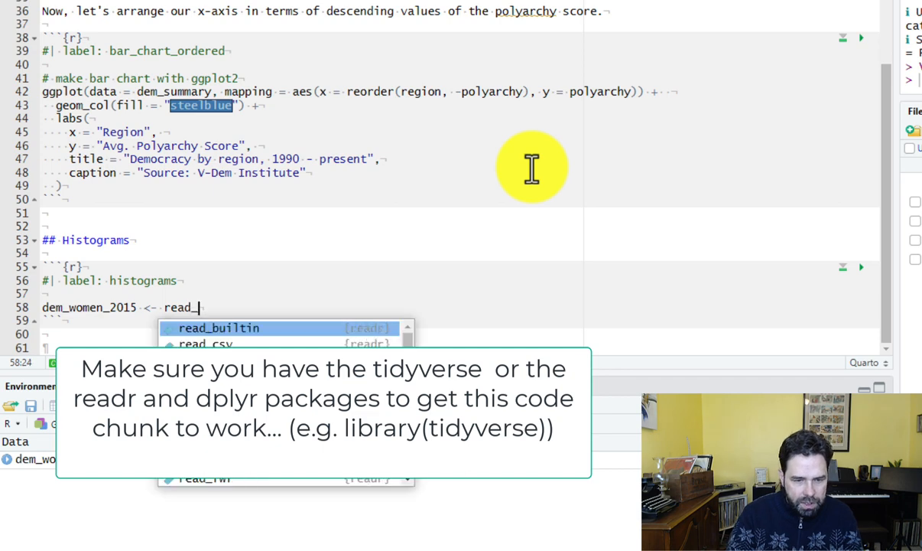
left_click(205, 342)
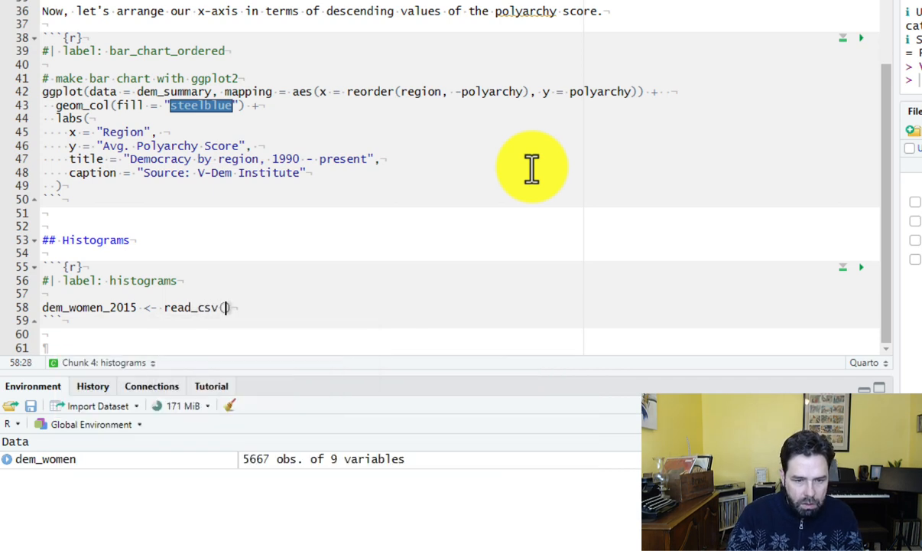
Read "data/dem_women.csv" and pipe it into filter(year == 2015)
type("\"")
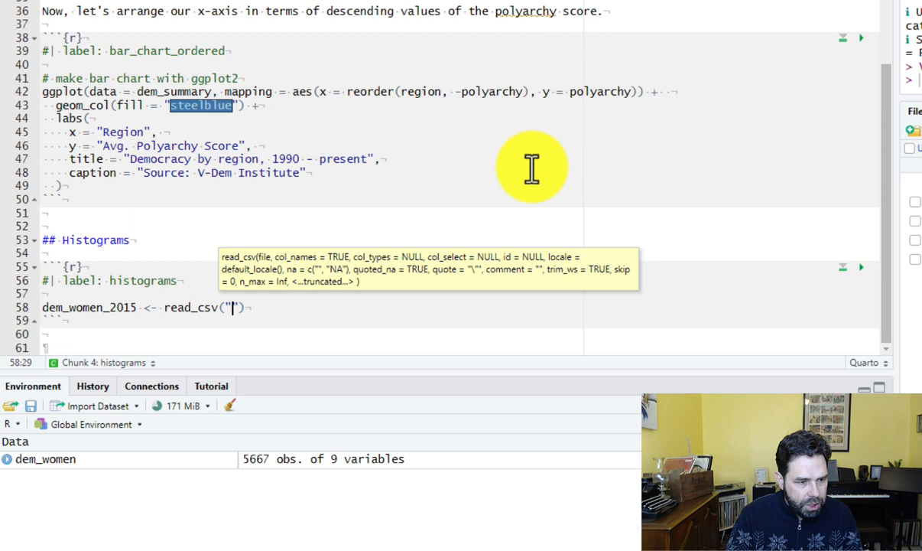
type("data/")
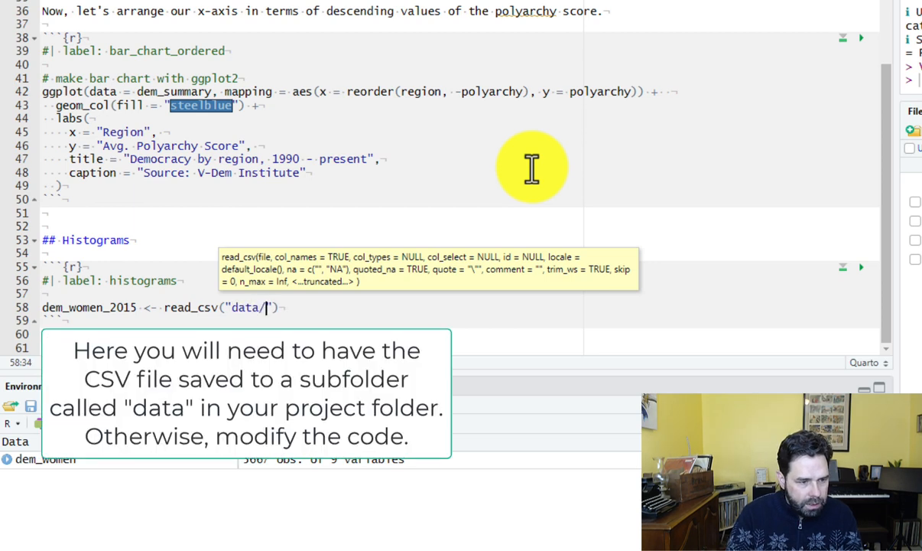
type("dem")
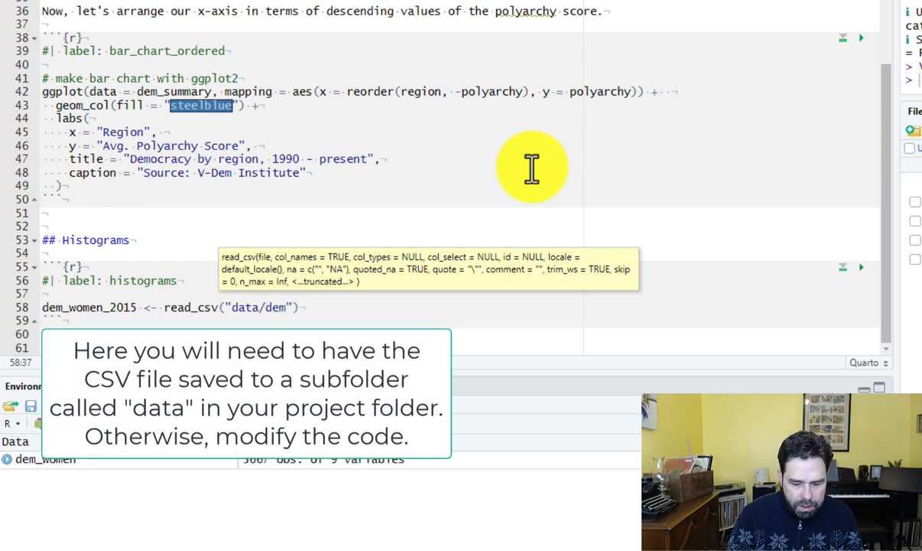
type("_wom")
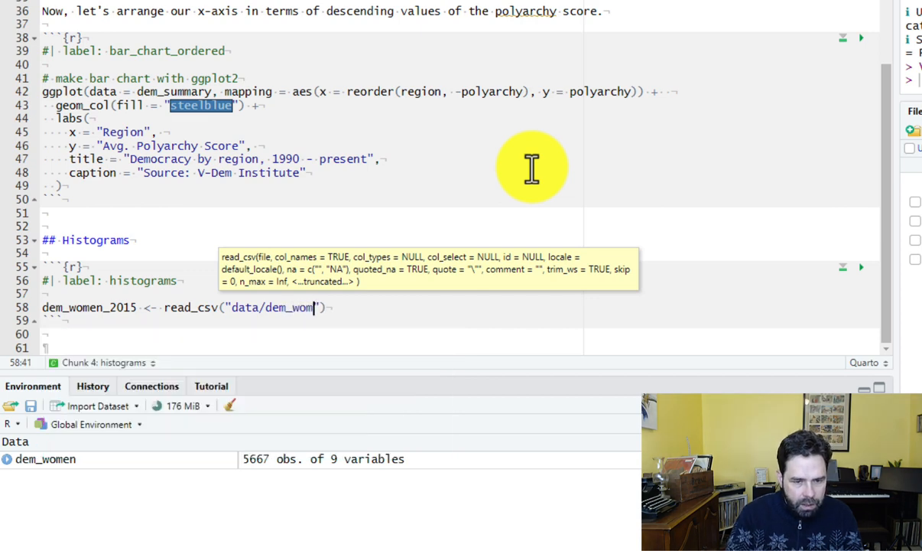
type("en.")
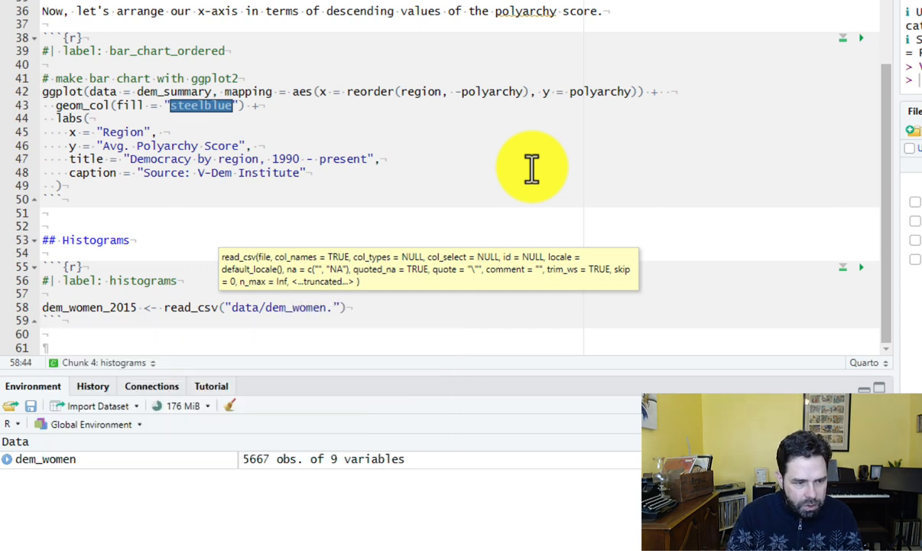
type("csv")
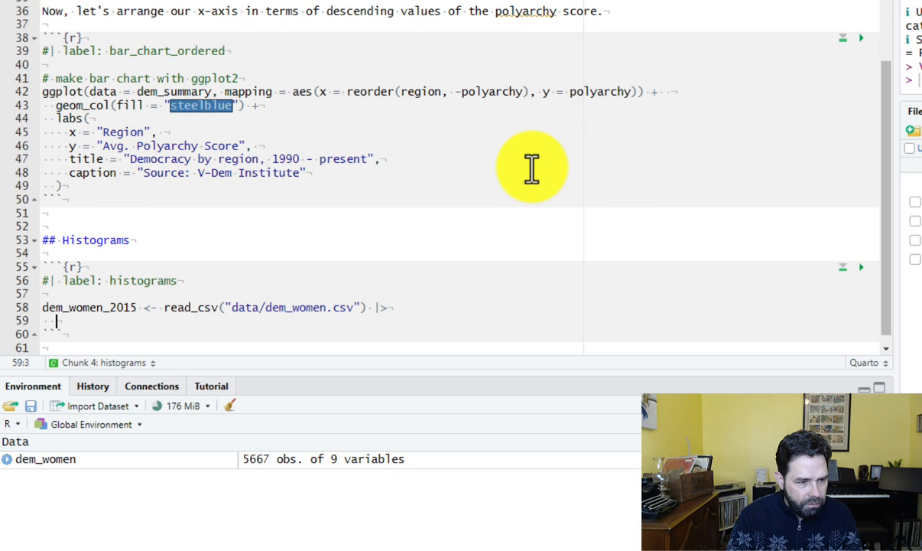
type("filter(")
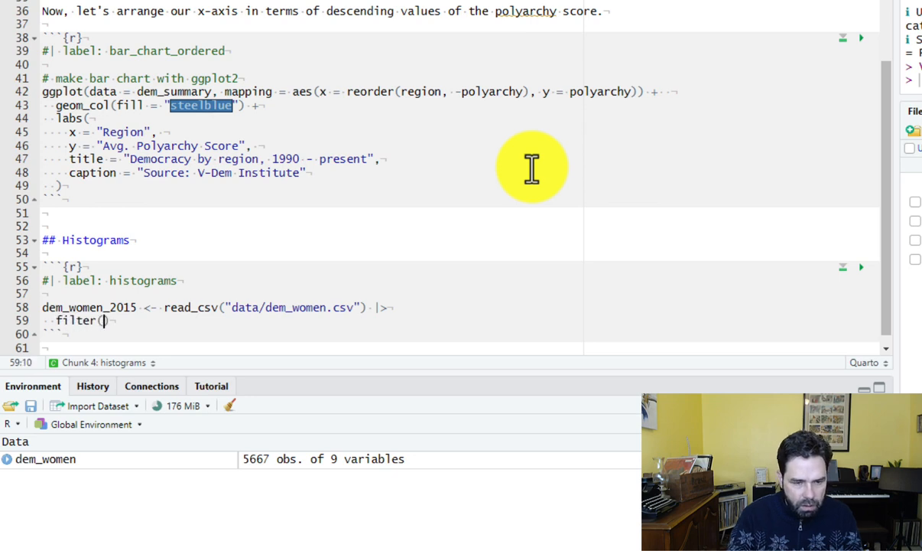
type("year")
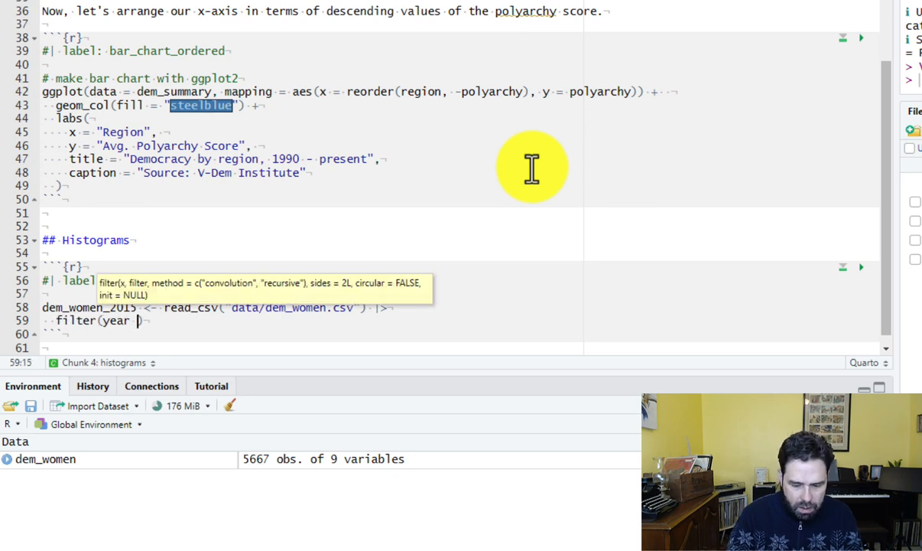
type("== 2015")
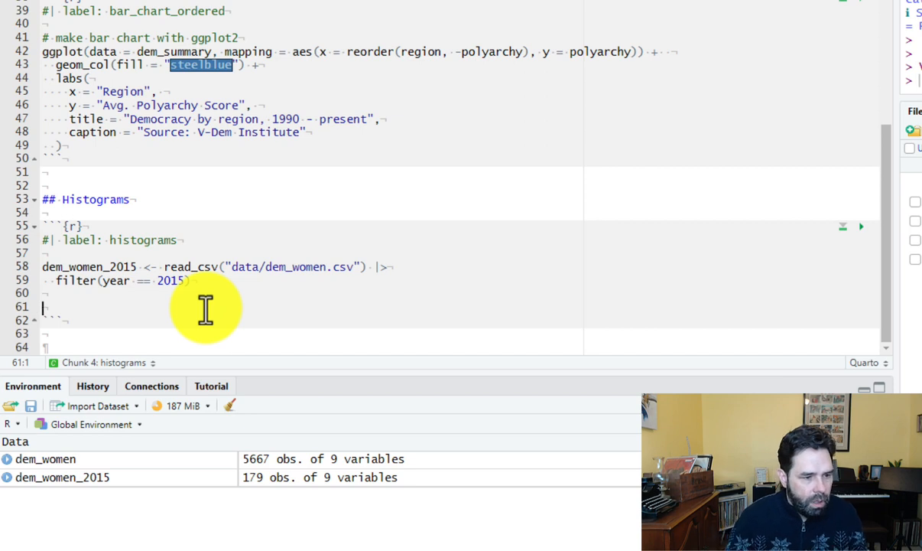
Write ggplot(dem_women_2015, aes(x = polyarchy)) on line 61 of the chunk
type("ggp")
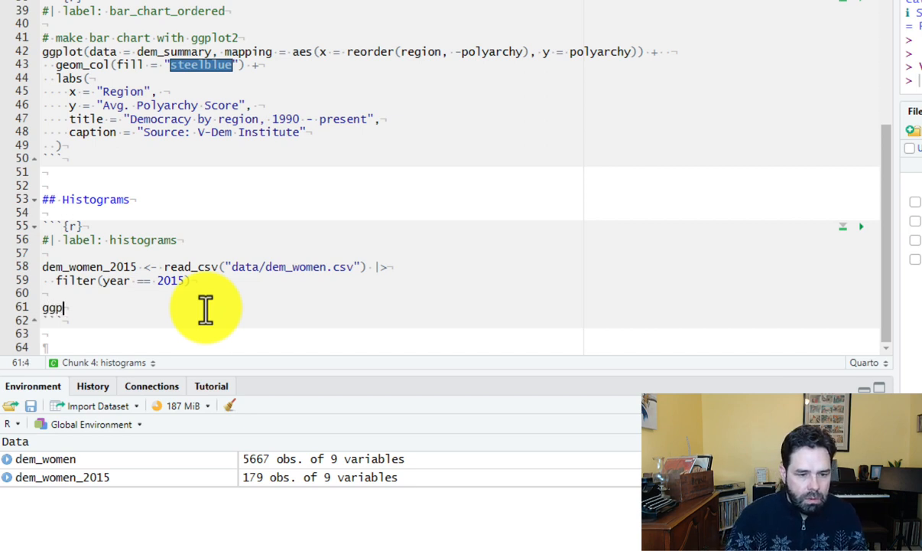
type("lot(")
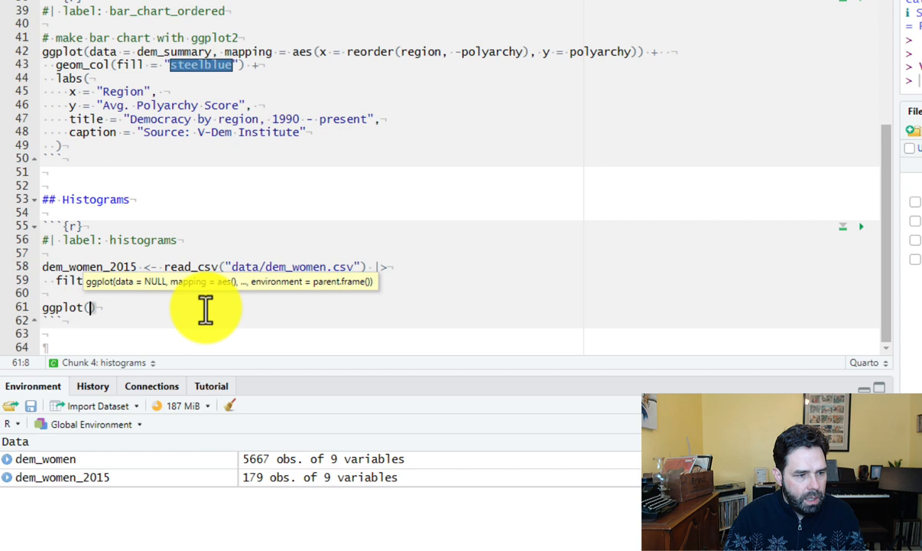
type("dem_women_")
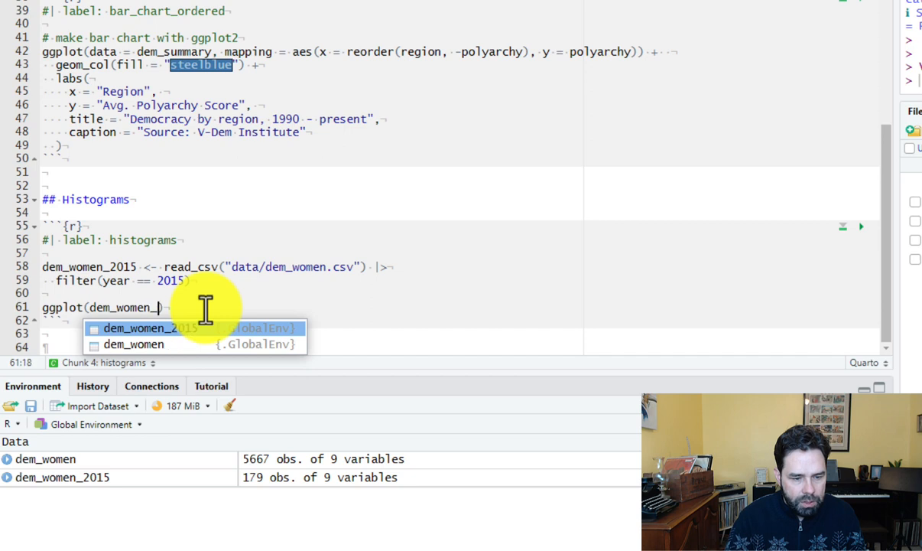
left_click(156, 328)
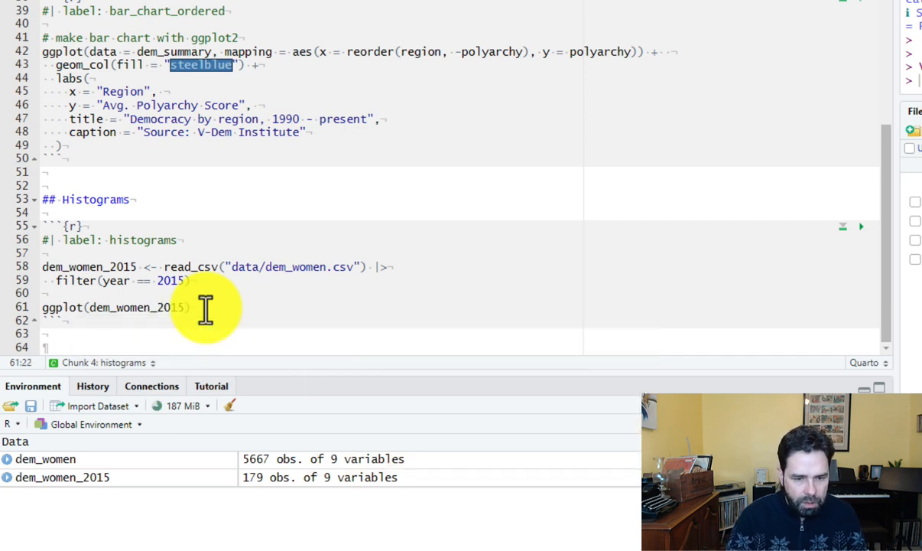
type(", aes(")
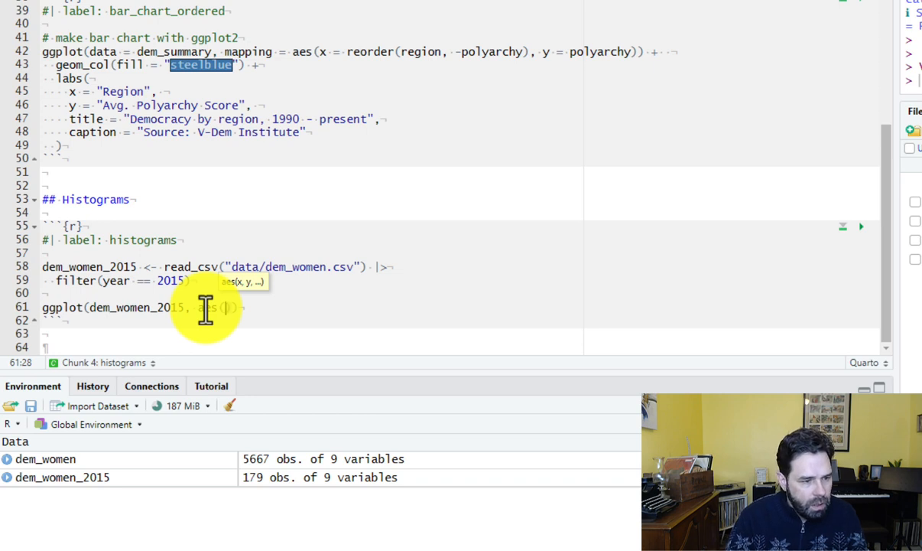
type("x")
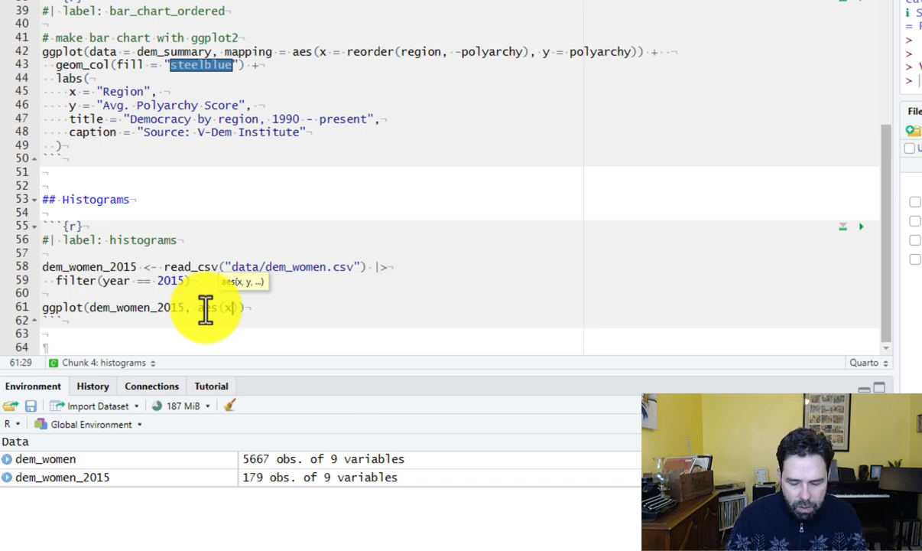
type("=")
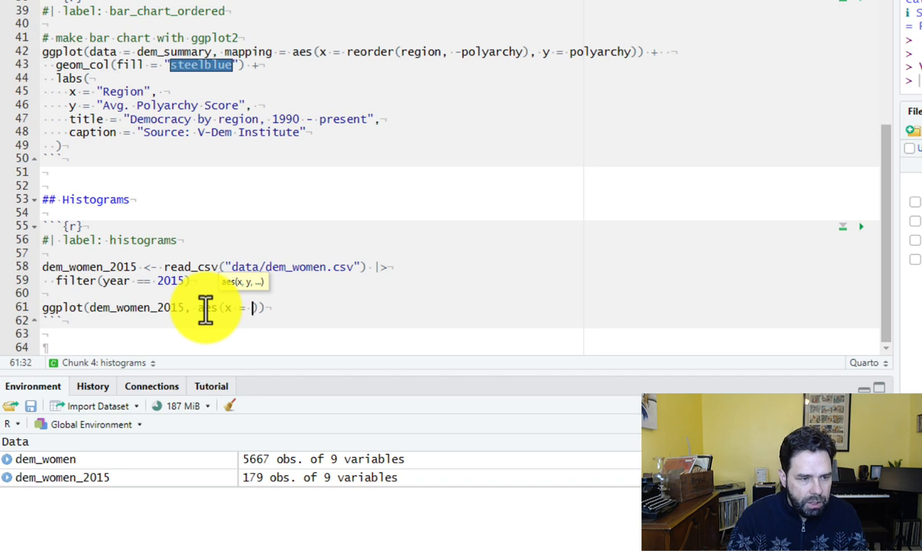
type("polyarchy")
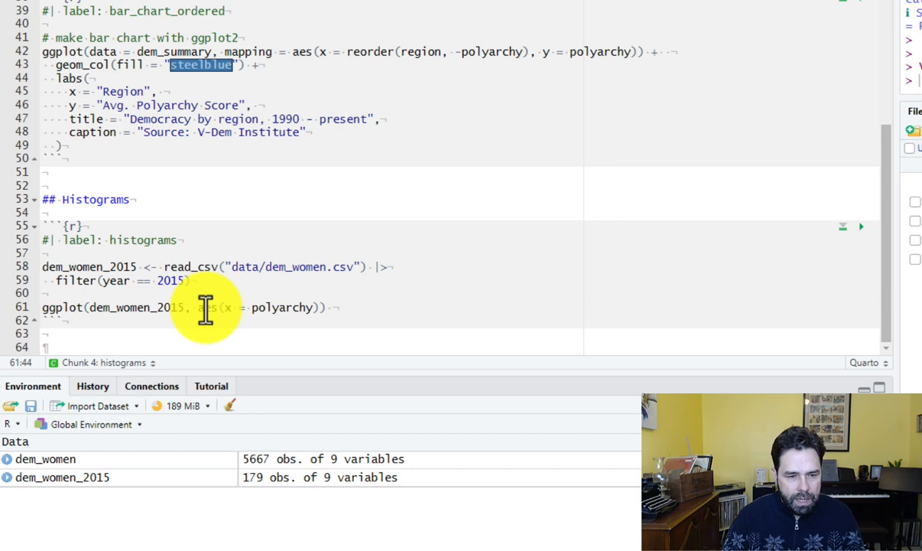
Add + geom_histogram(fill = "steelblue") and scroll to the rendered plot
type("+")
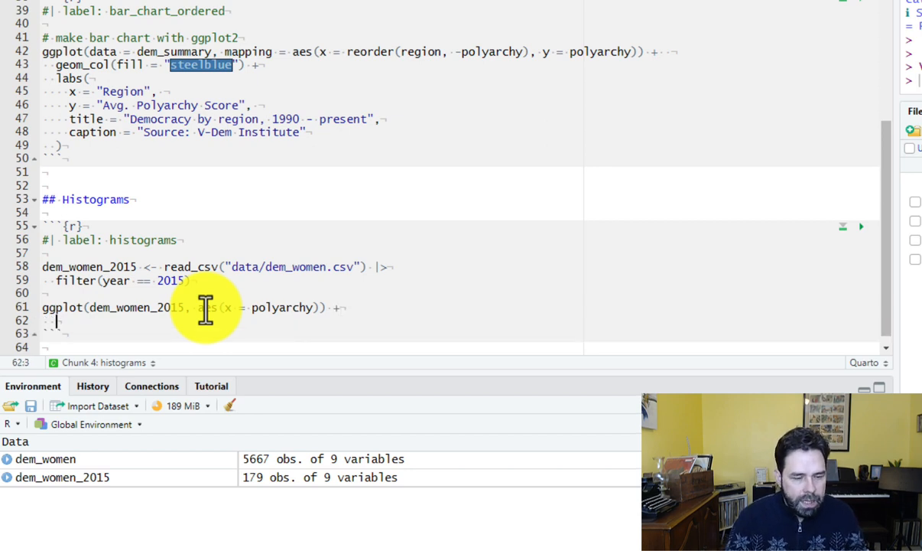
type("geom_hi")
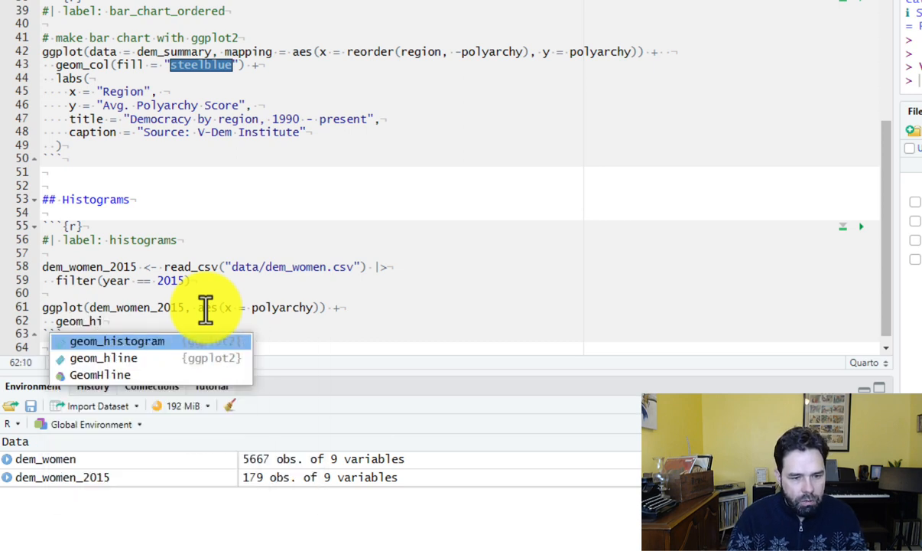
left_click(117, 340)
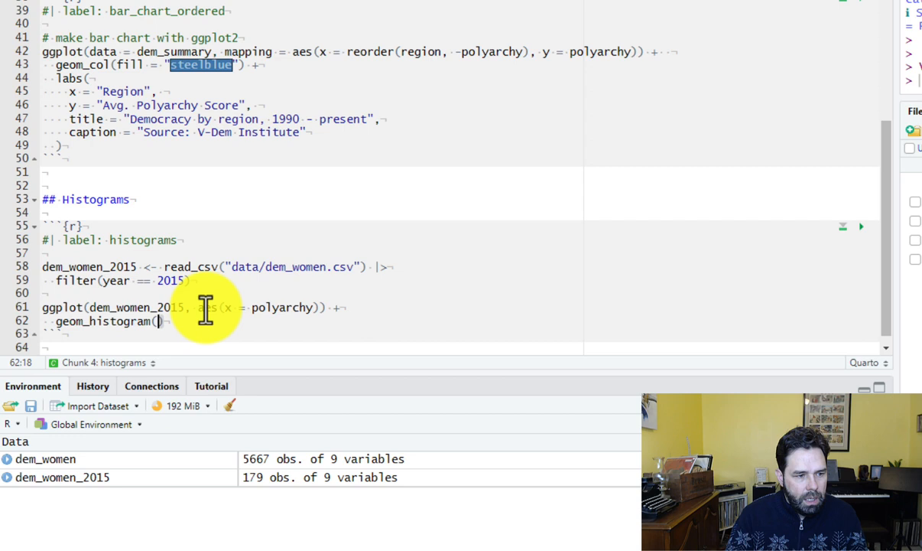
type("fill =")
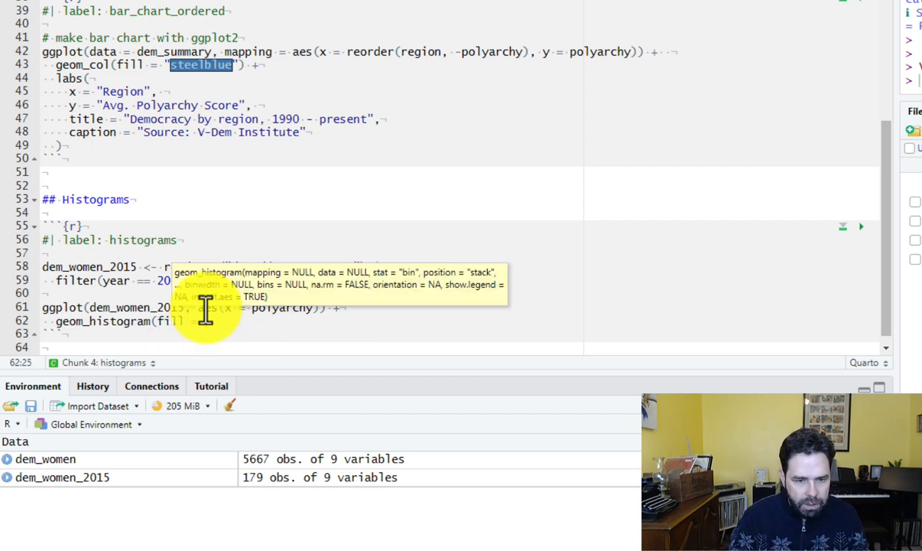
type("steel\"")
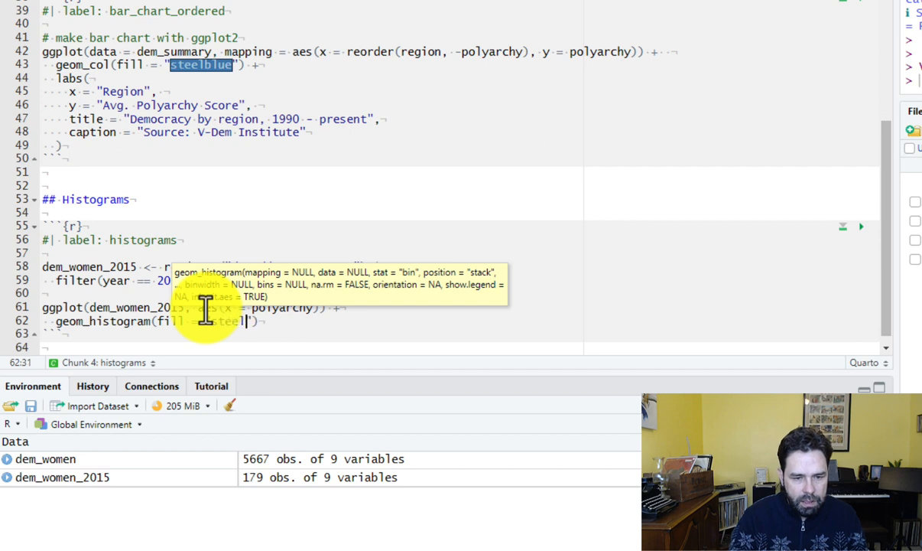
double_click(237, 321)
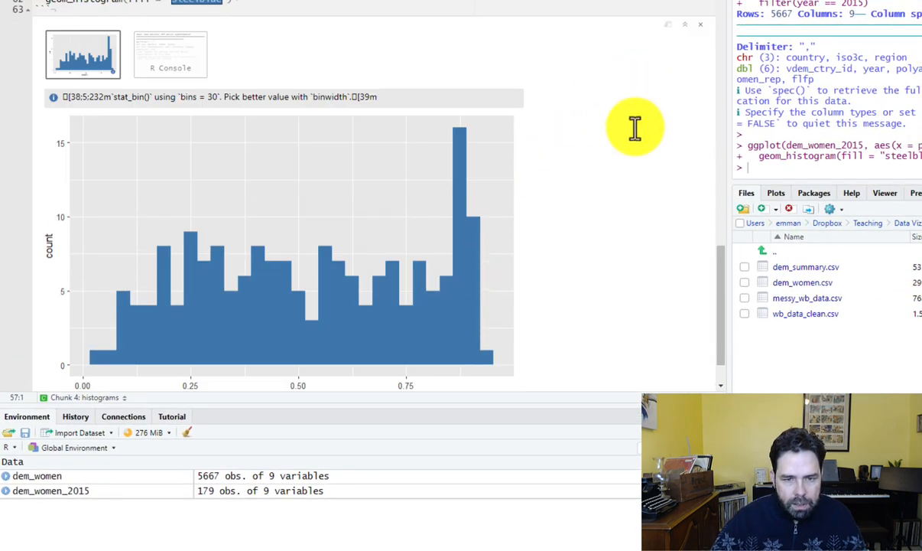
scroll("down", 3)
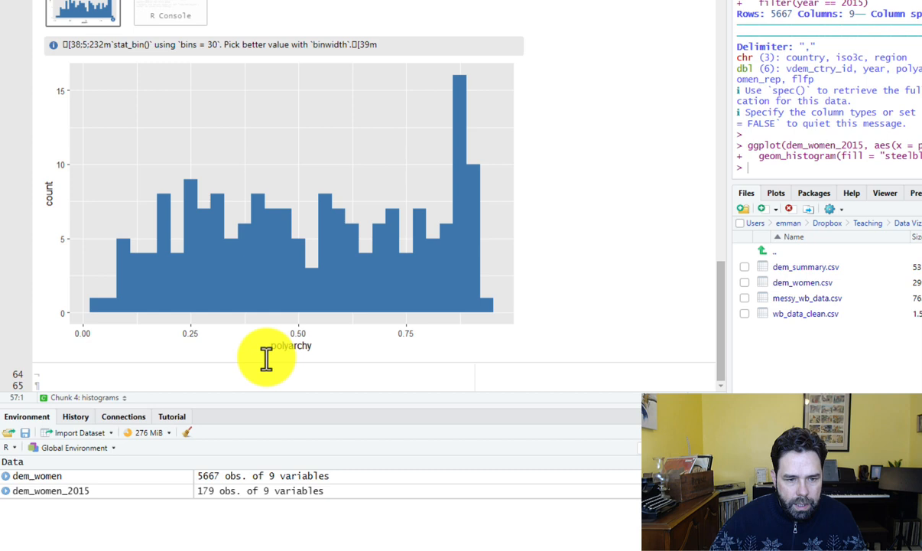
mouse_move(366, 256)
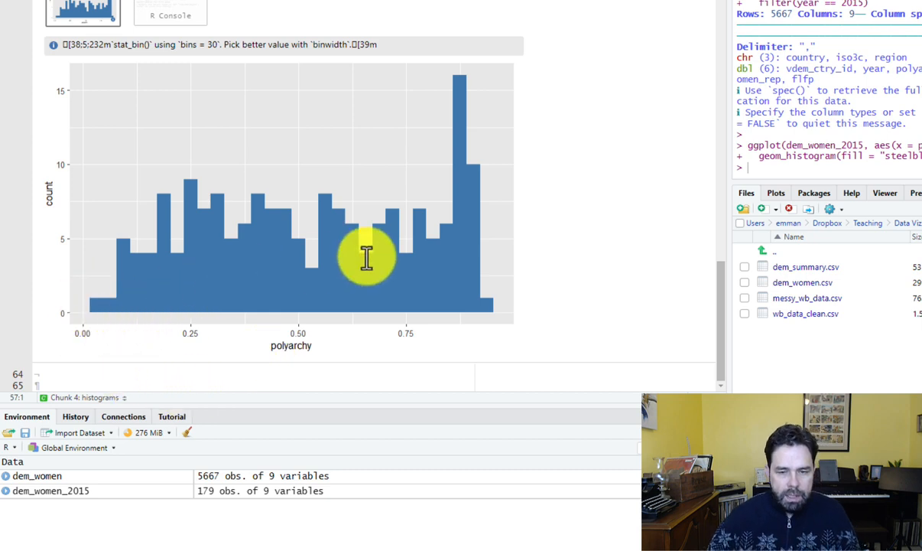
mouse_move(100, 279)
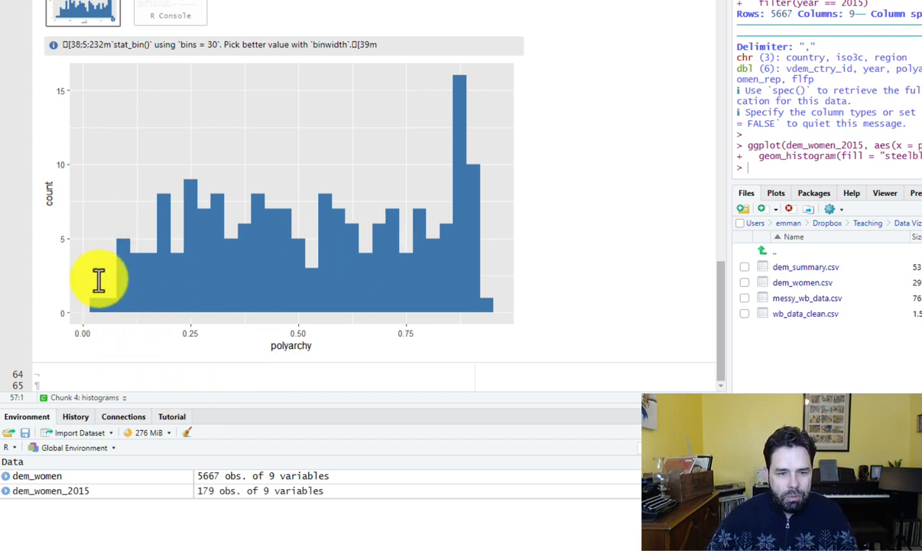
mouse_move(320, 99)
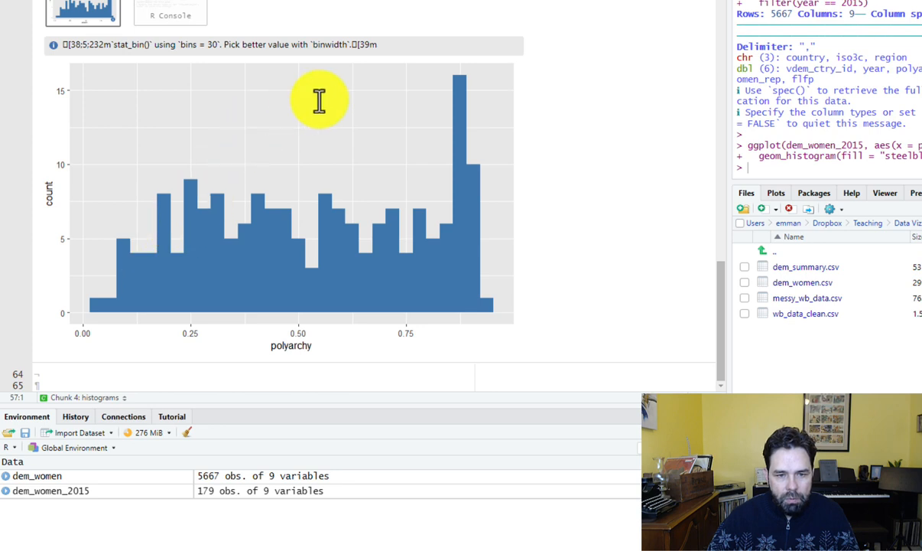
mouse_move(92, 329)
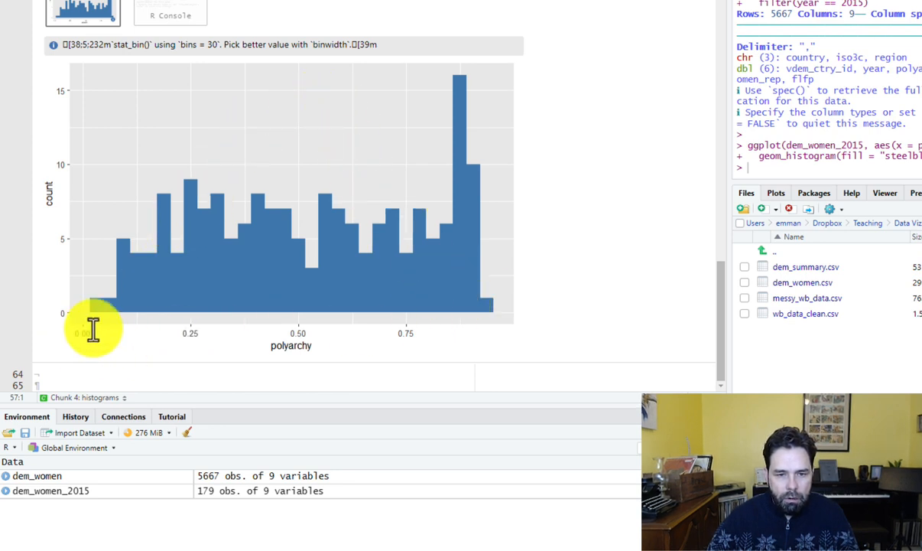
mouse_move(289, 257)
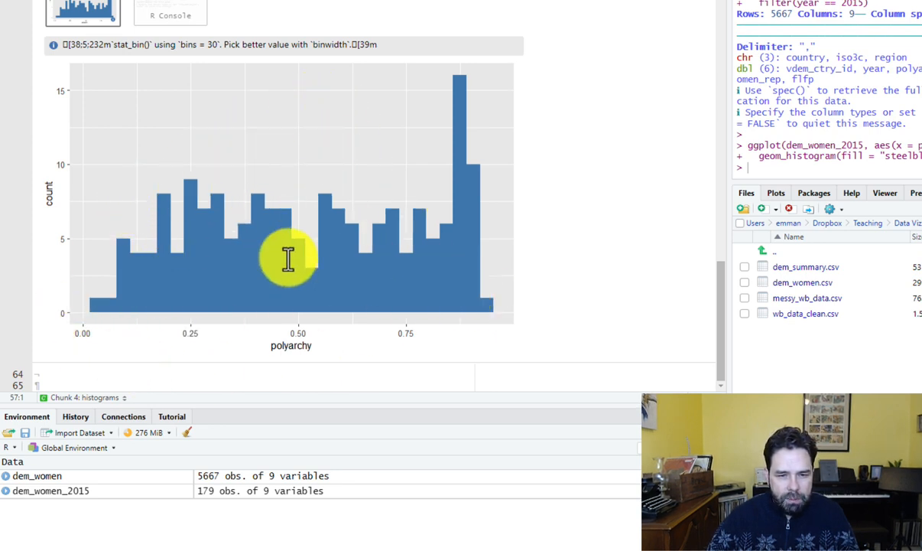
mouse_move(443, 274)
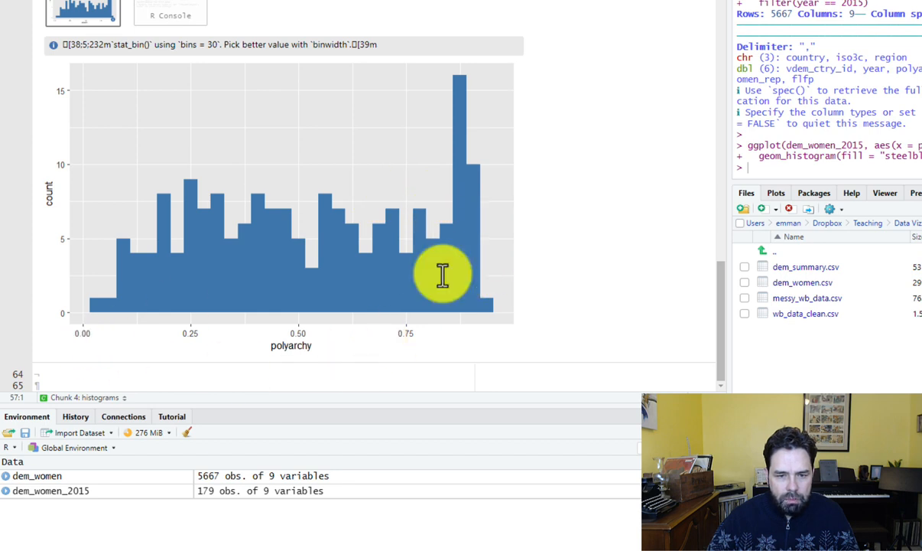
mouse_move(501, 262)
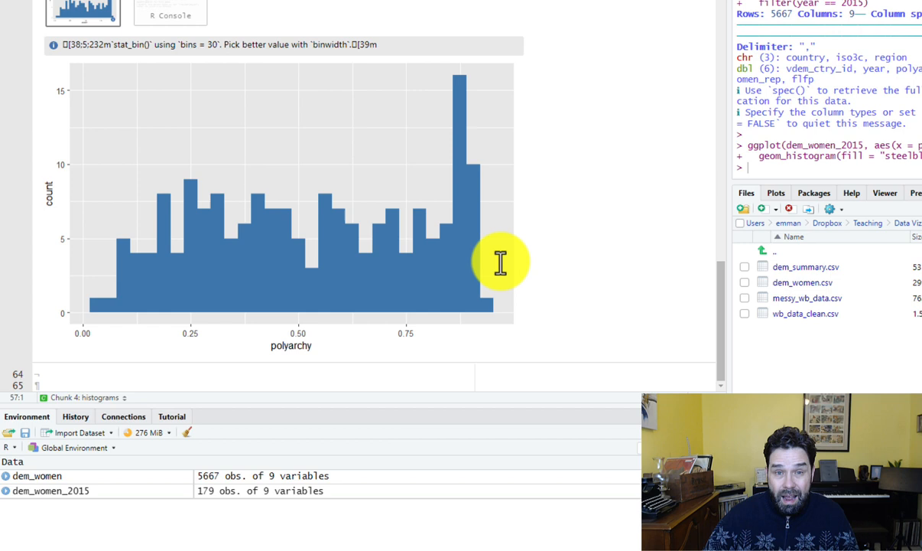
mouse_move(487, 277)
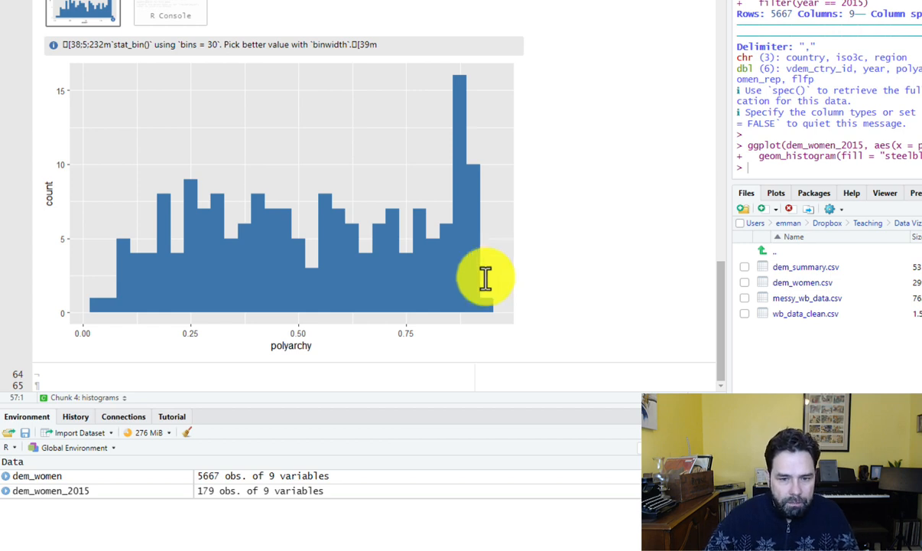
mouse_move(353, 375)
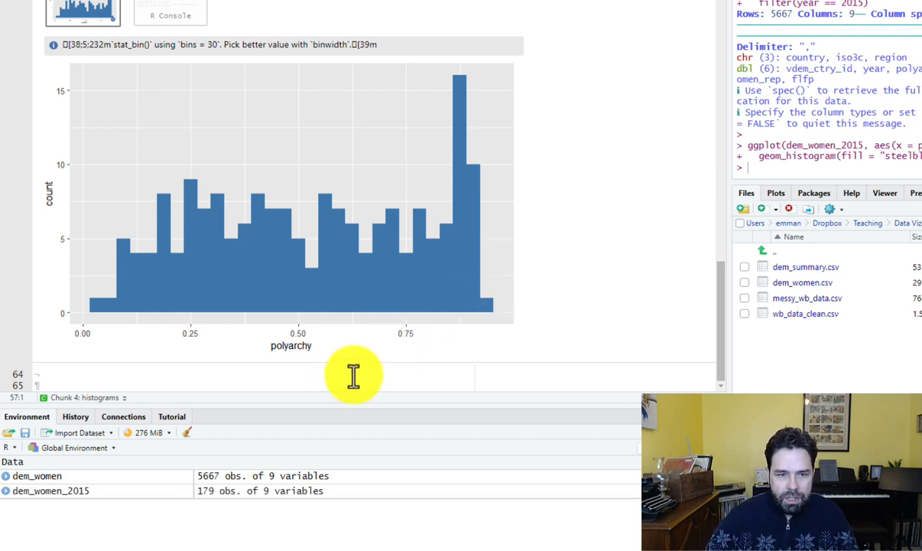
mouse_move(458, 258)
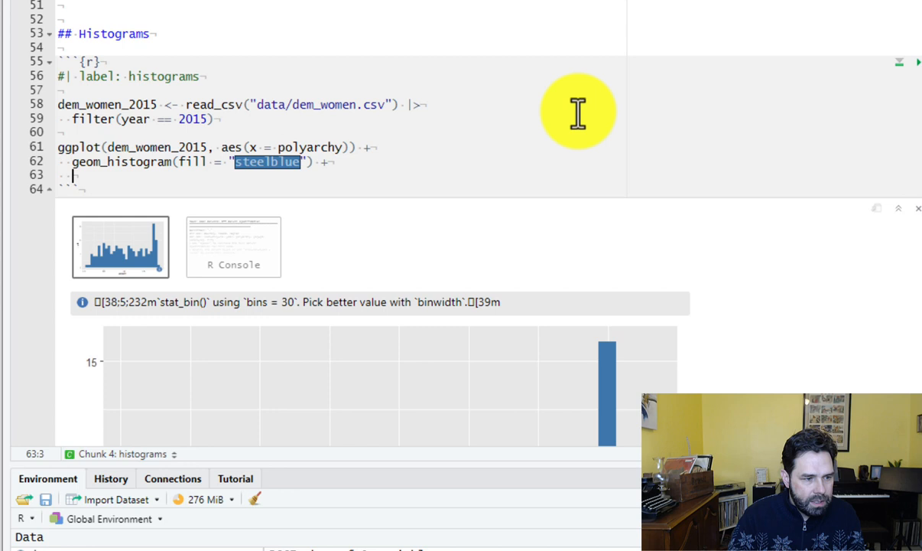
Add a labs() call with an x axis label and y = "Count"
type("labs(")
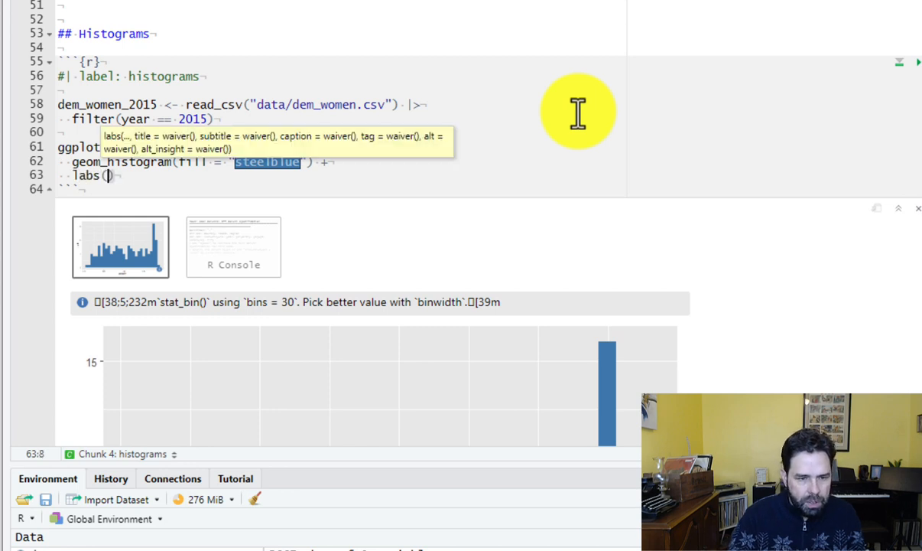
key("enter")
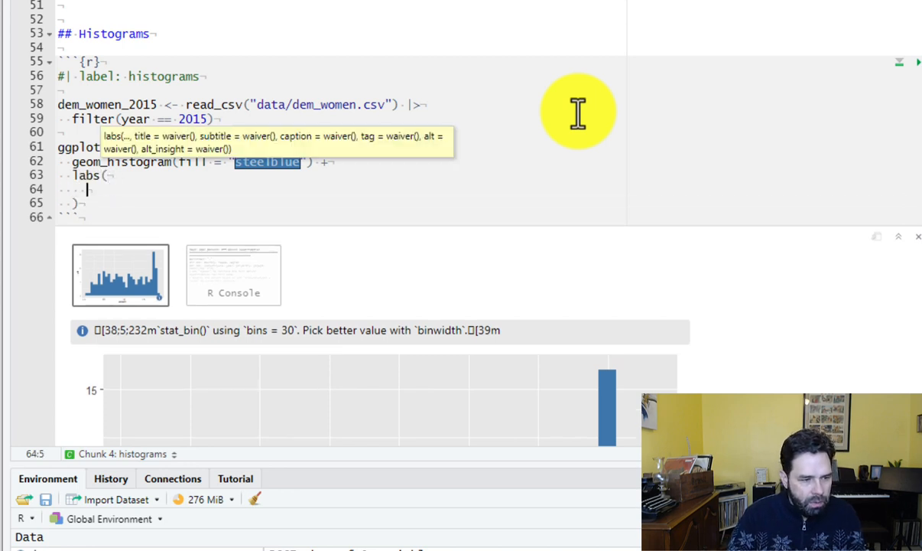
type("x")
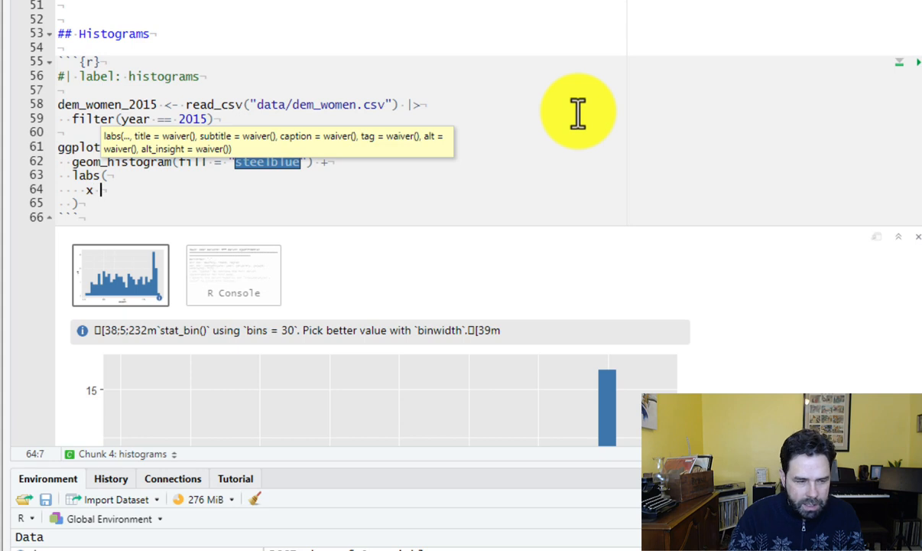
type("= \"Polyarchy Score, 20")
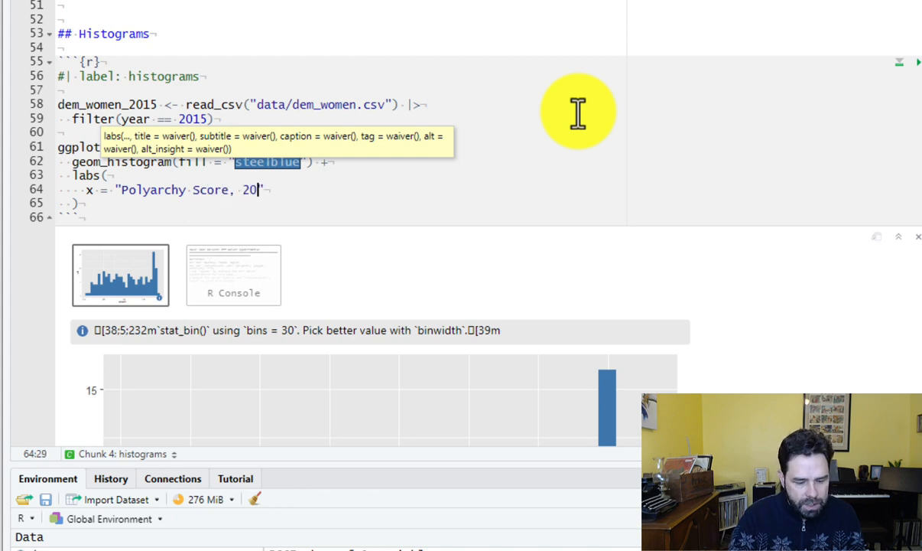
type("15\"")
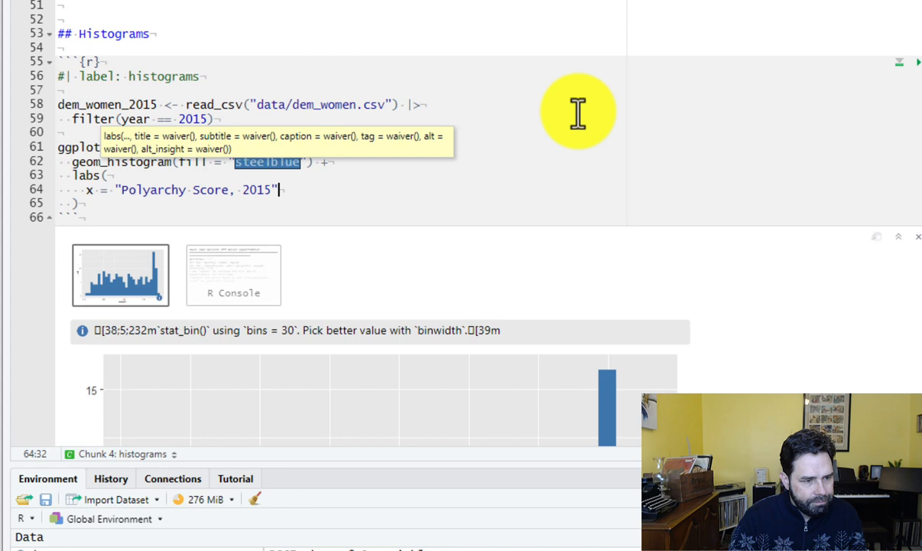
type(",")
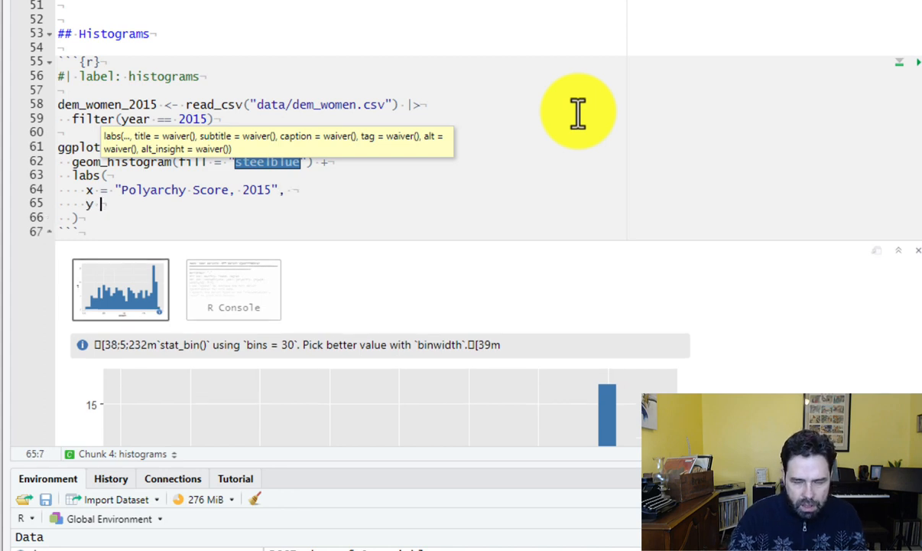
type("= \"Count\"")
type("title = \"")
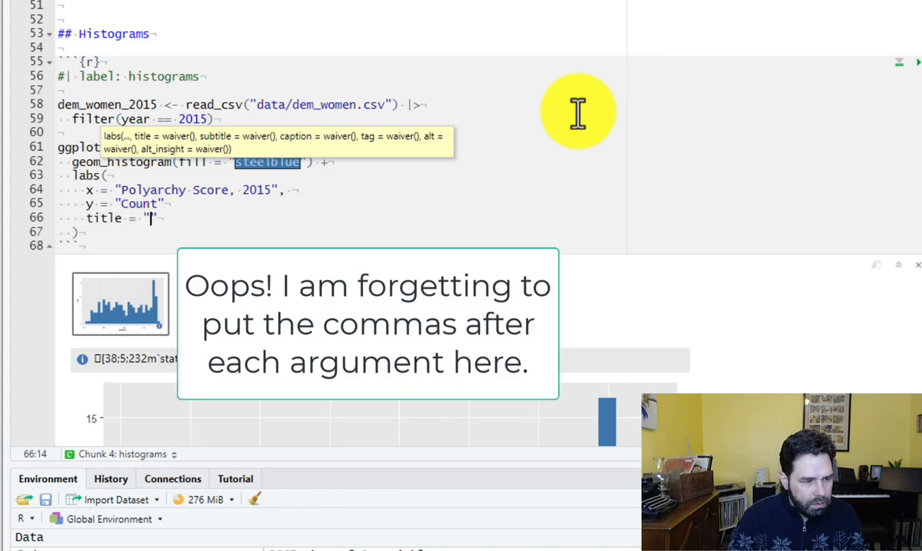
Add title "Distribution of democracy, 2015" and caption "Source: V-Dem Institute"
type("Distribut")
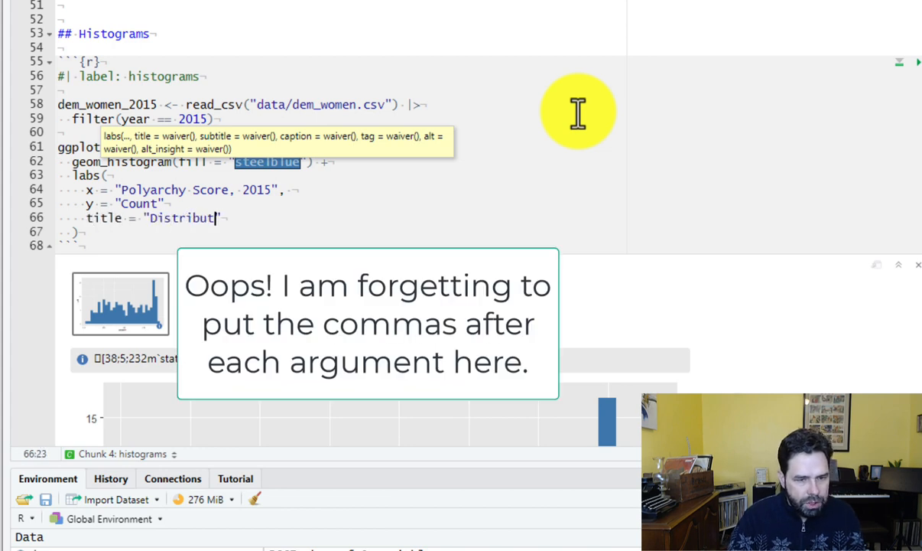
type("ion of democracy")
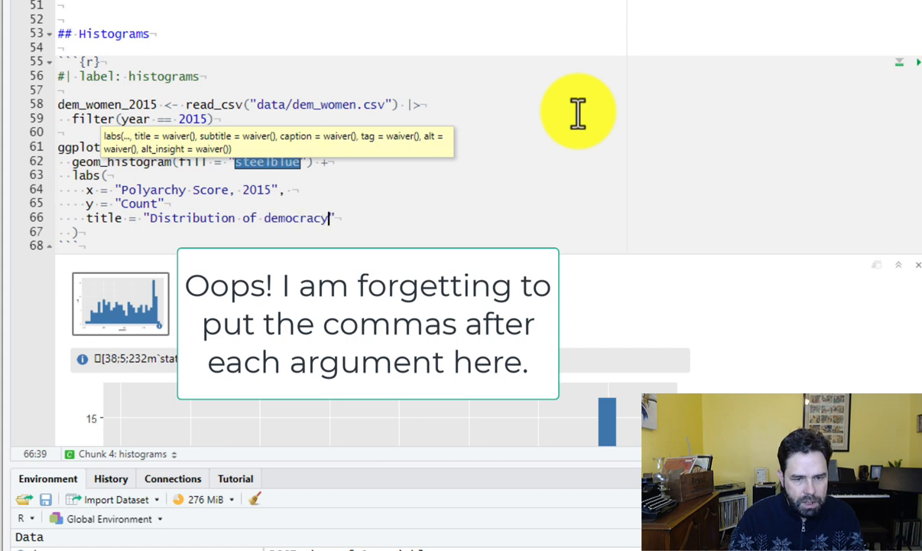
type(", 2015")
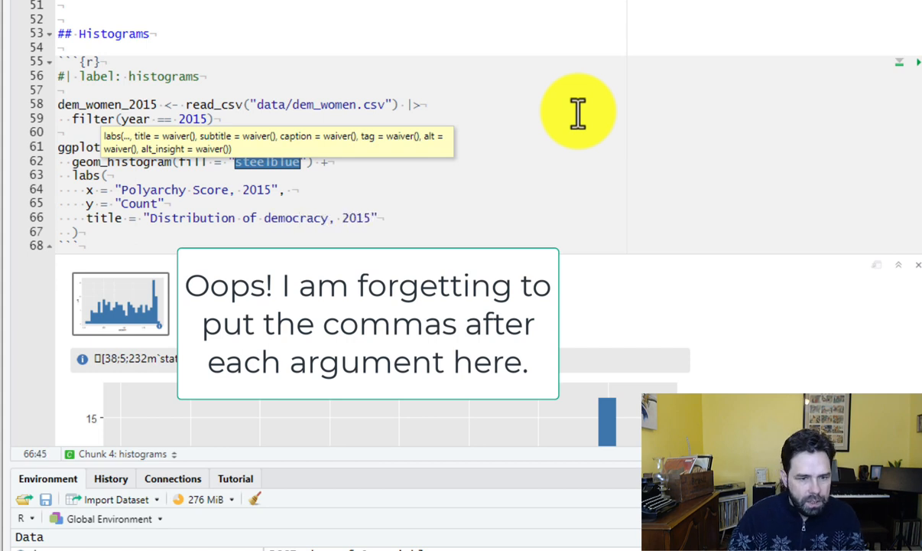
type("d")
type("caption = \"")
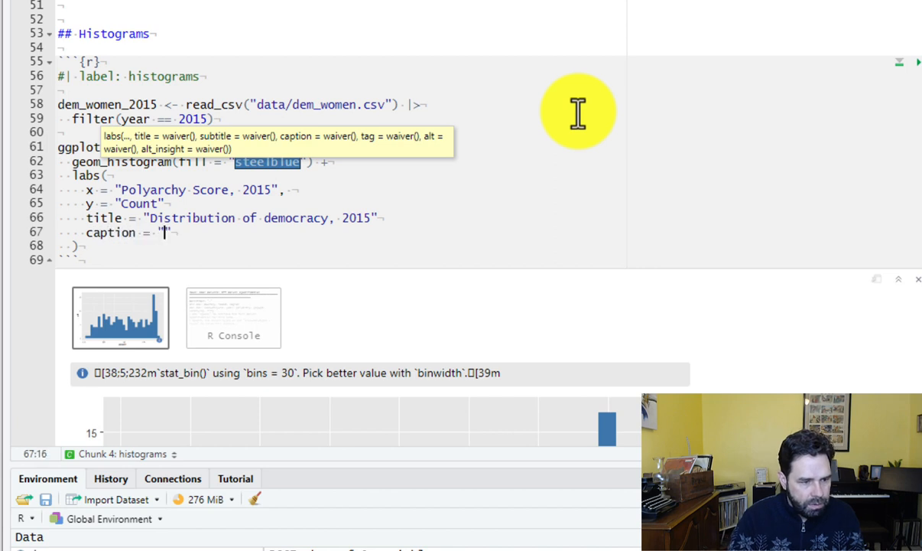
type("Source: V")
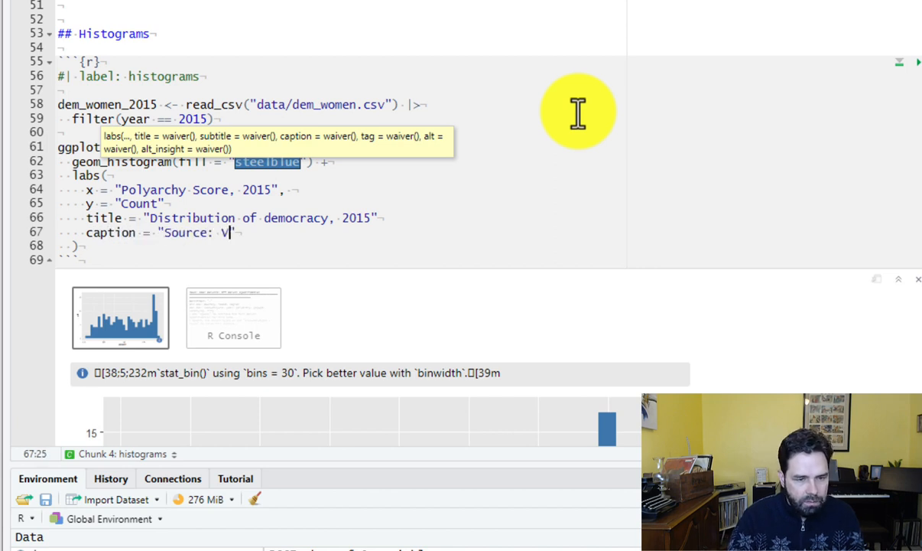
type("-Dem In")
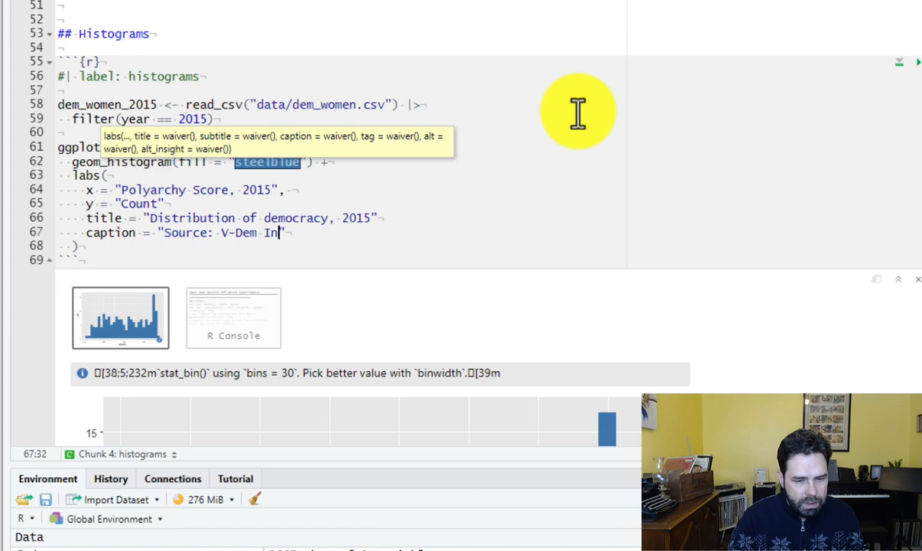
type("stitute")
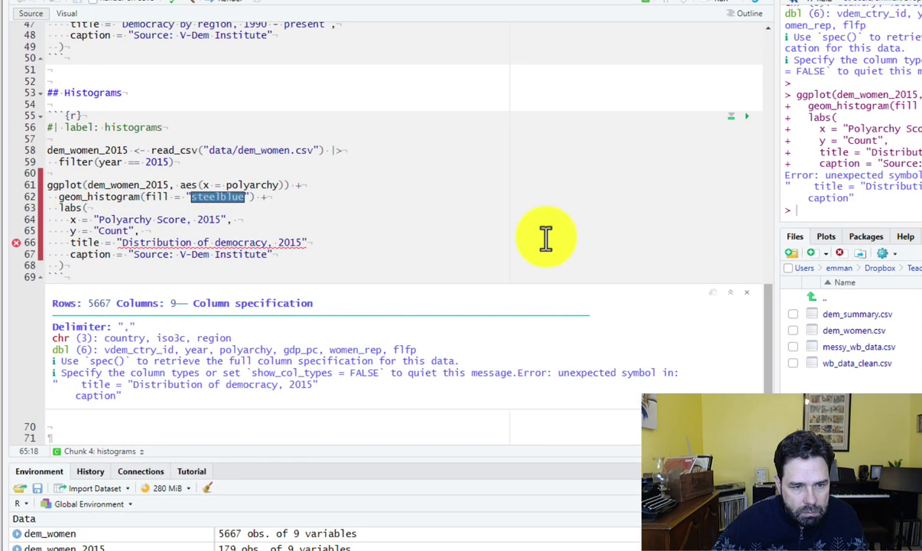
mouse_move(371, 232)
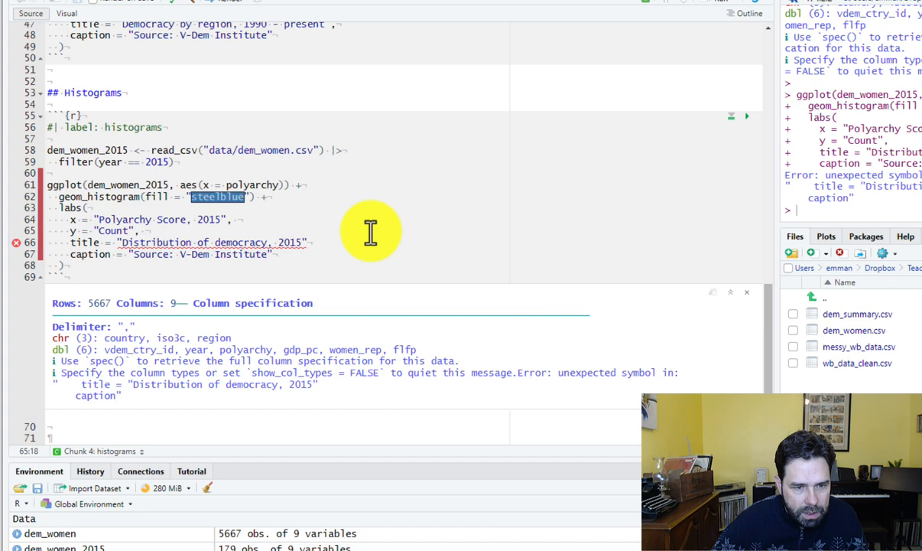
mouse_move(360, 239)
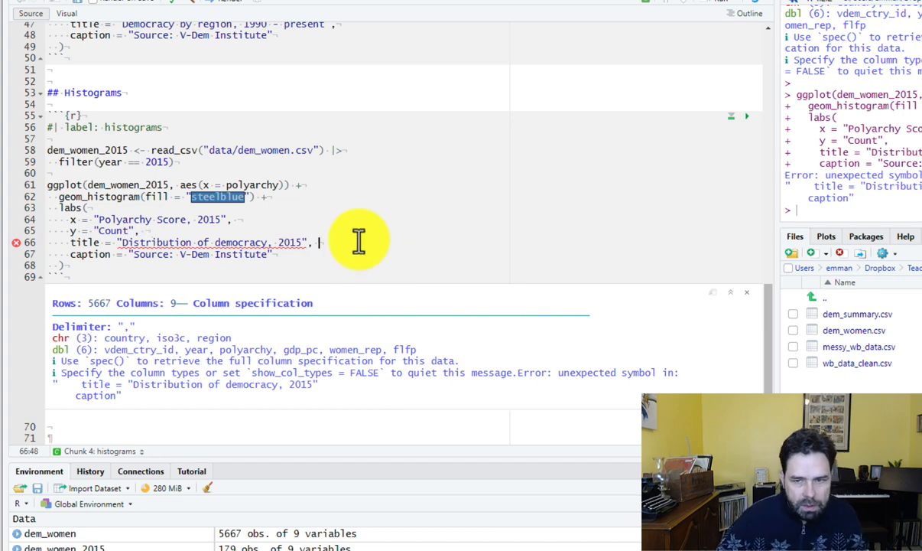
Rerun the comma-fixed chunk and scroll down to the captioned histogram
left_click(747, 116)
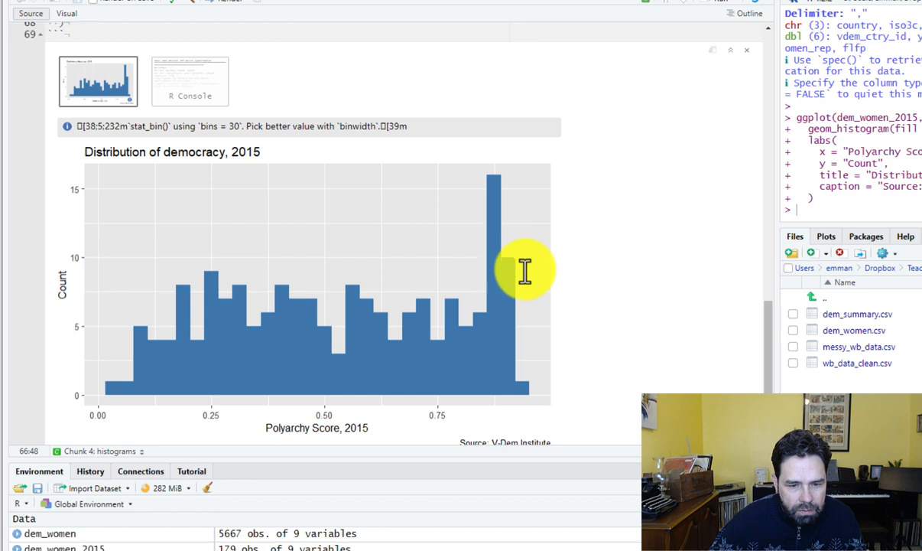
scroll("down", 3)
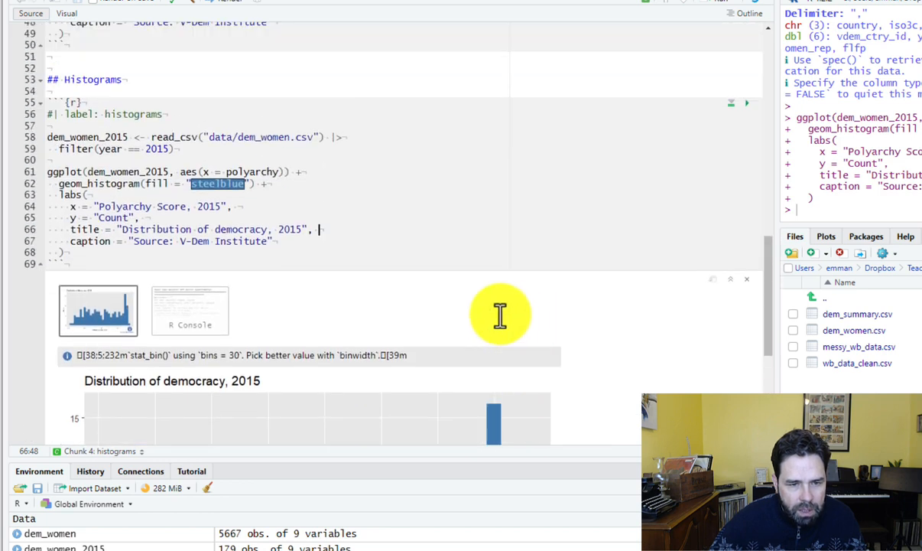
mouse_move(460, 150)
type(", bins ")
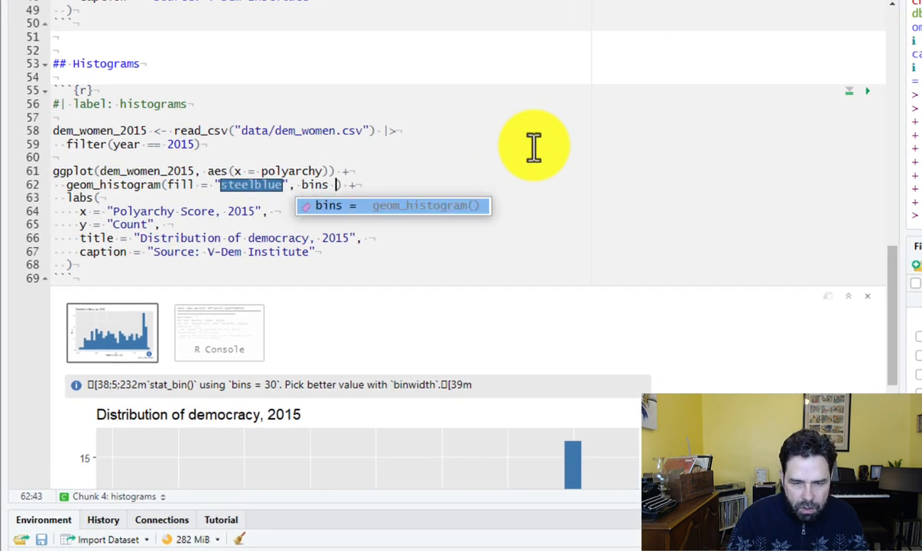
Set bins = 20 in geom_histogram, then change it to 40 and rerun
type("=")
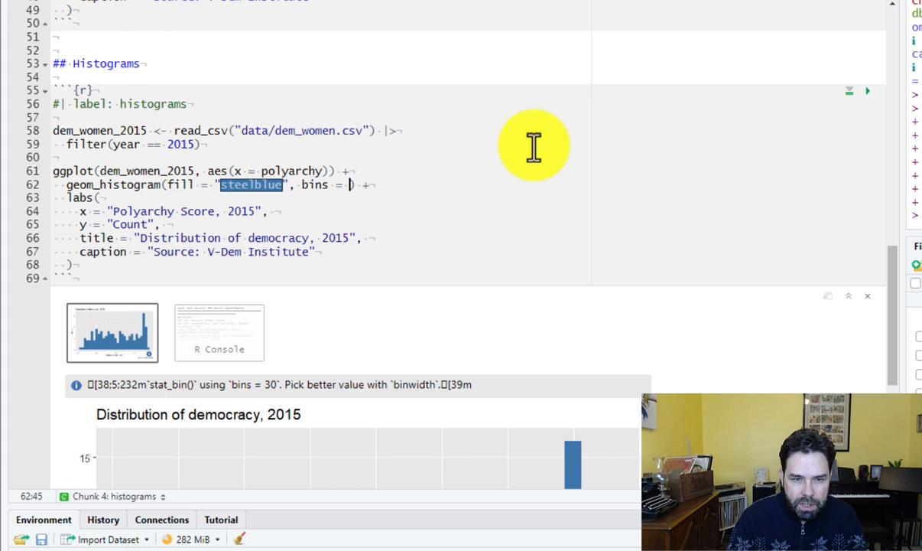
type("20")
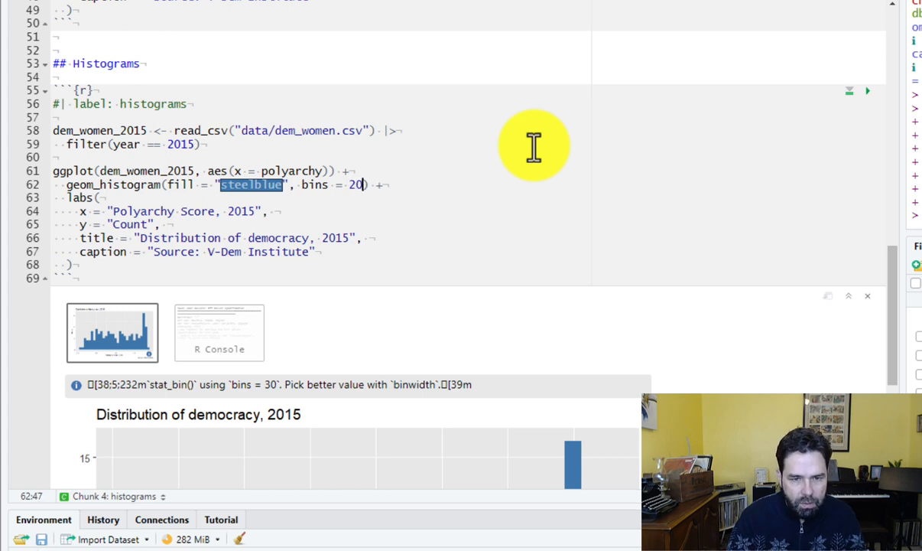
mouse_move(732, 184)
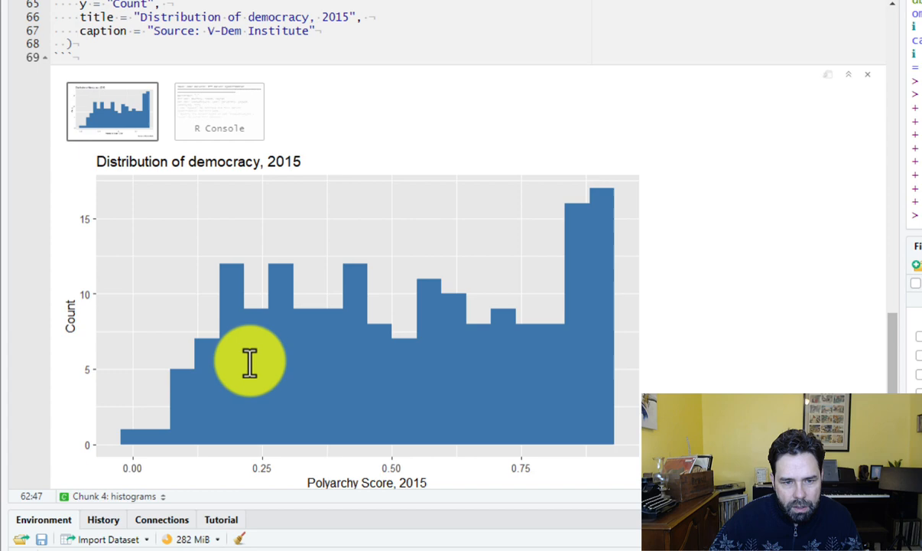
mouse_move(212, 432)
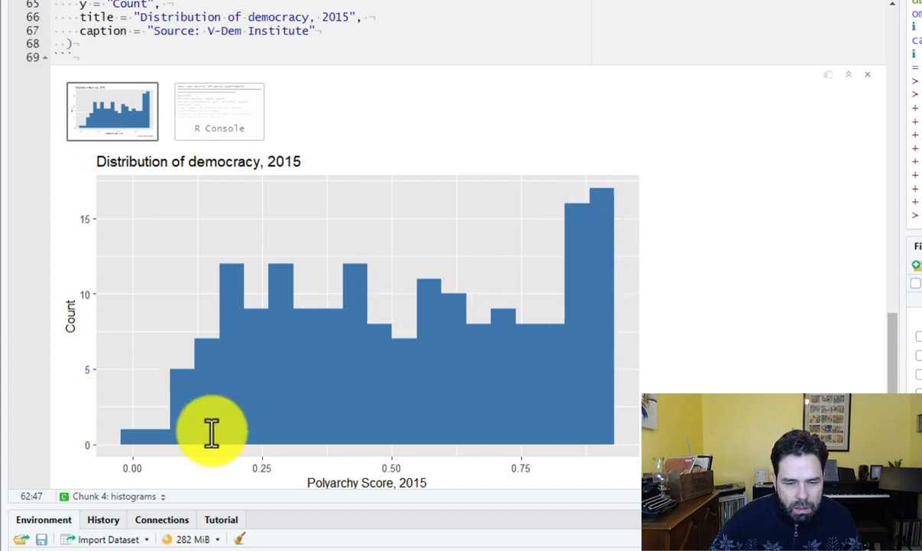
mouse_move(449, 333)
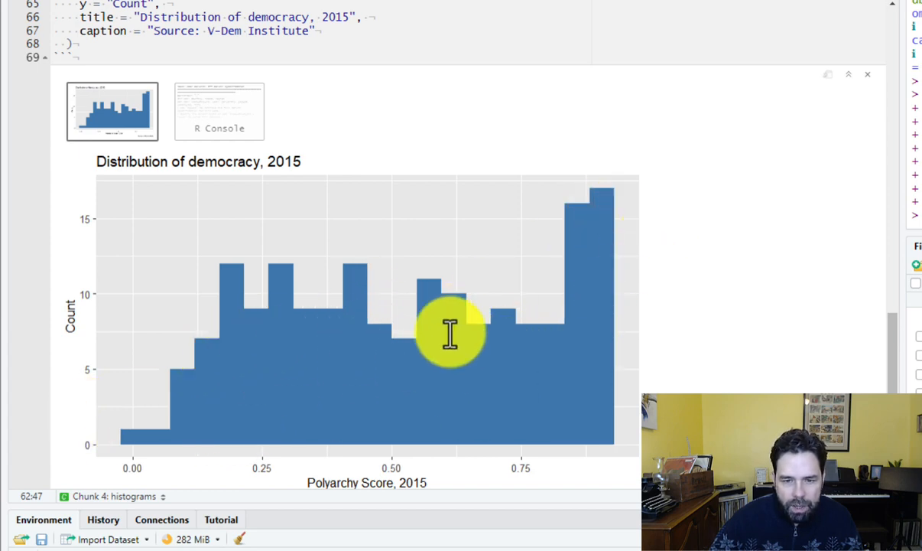
scroll("up", 3)
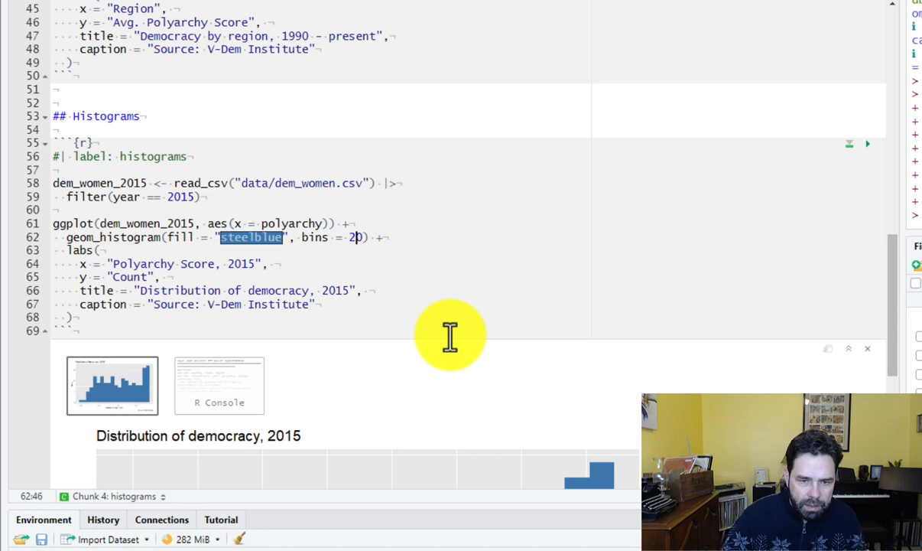
type("40")
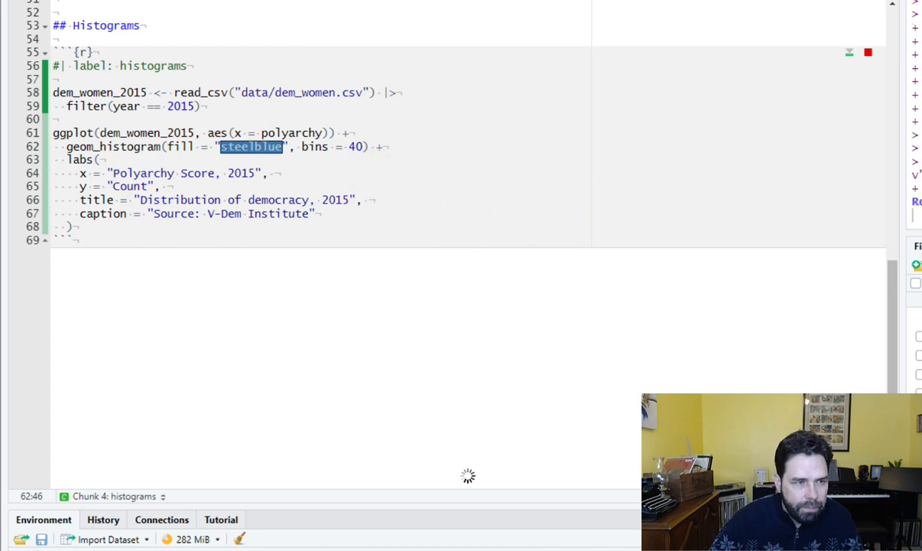
left_click(868, 52)
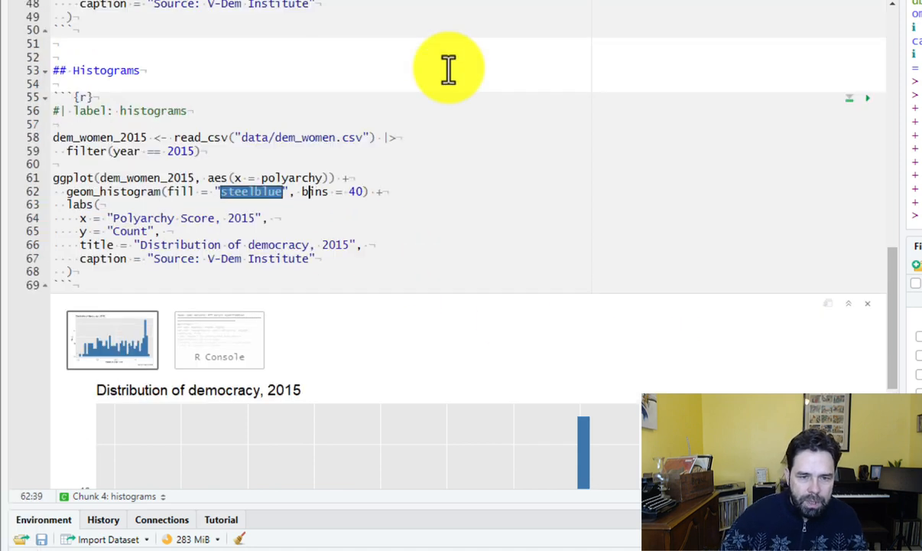
Replace bins with binwidth, trying .10 before settling on .05, and view the plot
type("width")
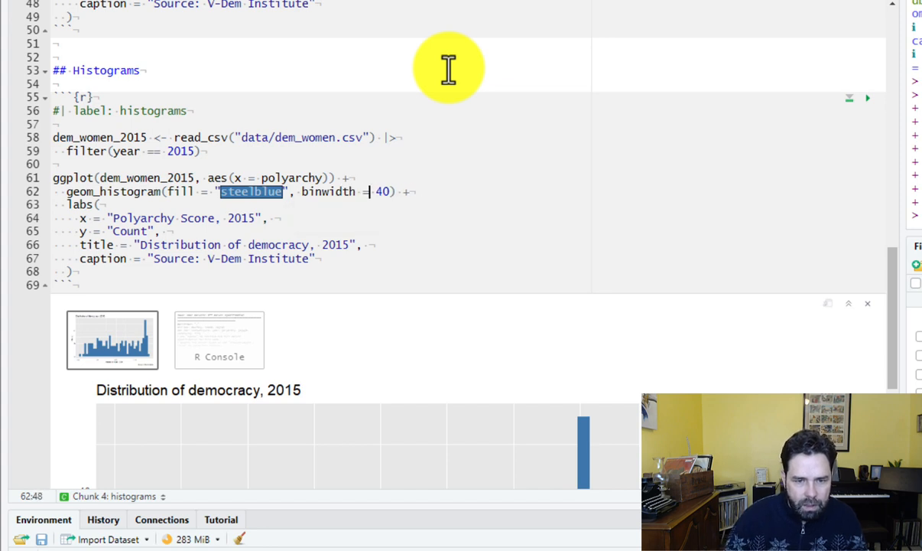
type(".")
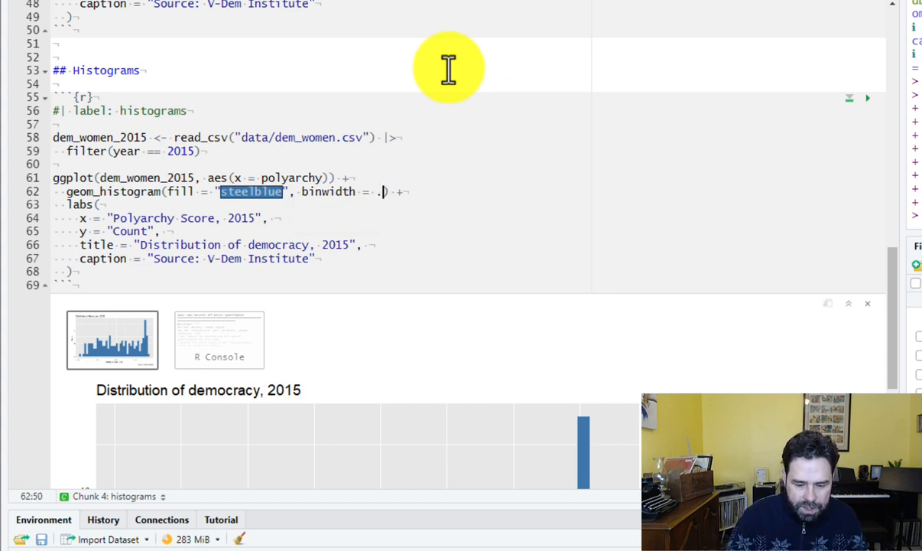
type("10")
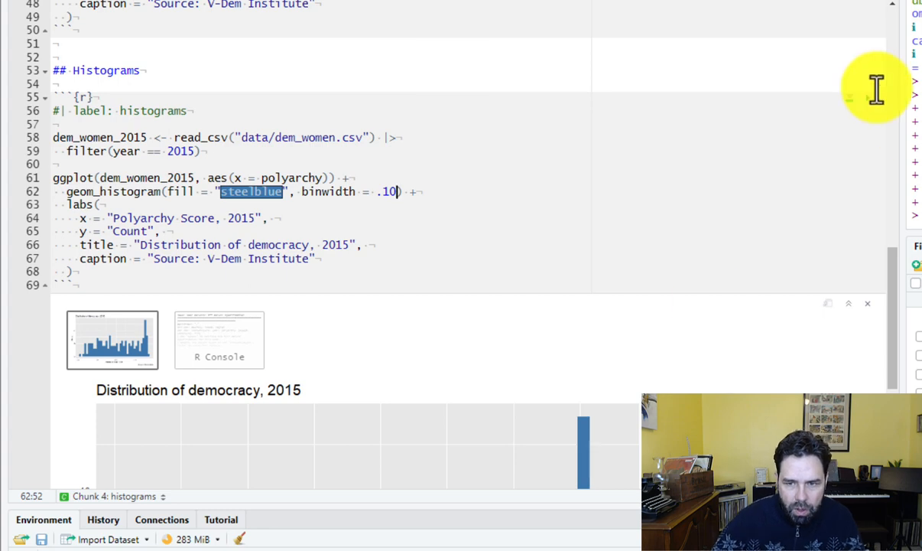
mouse_move(566, 243)
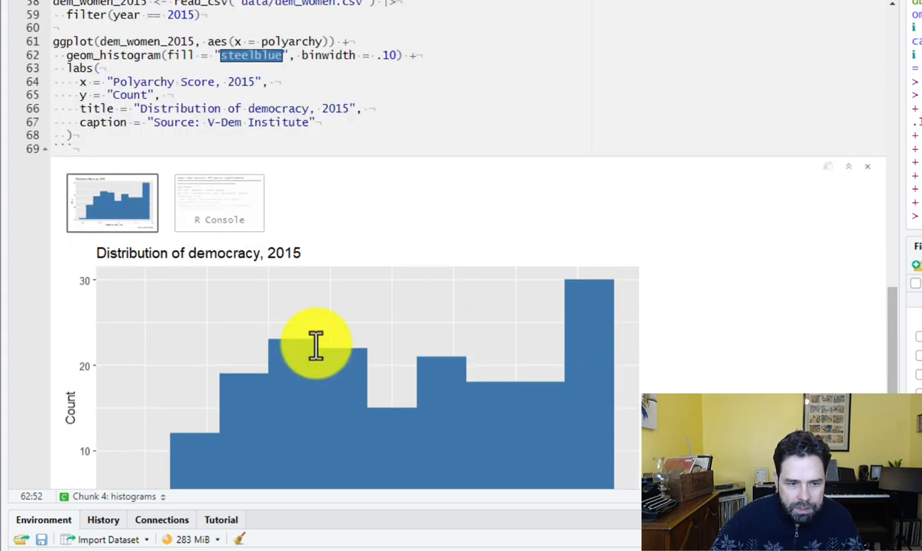
scroll("up", 3)
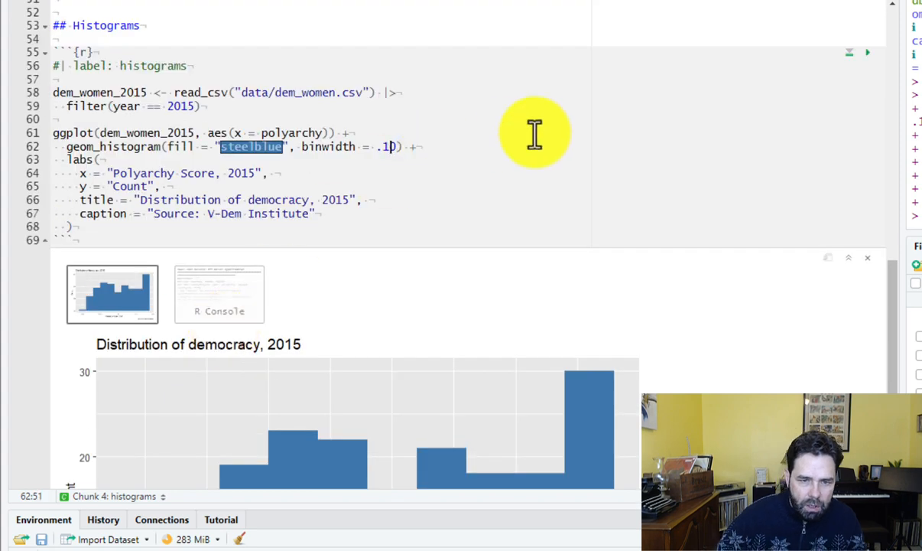
type("3")
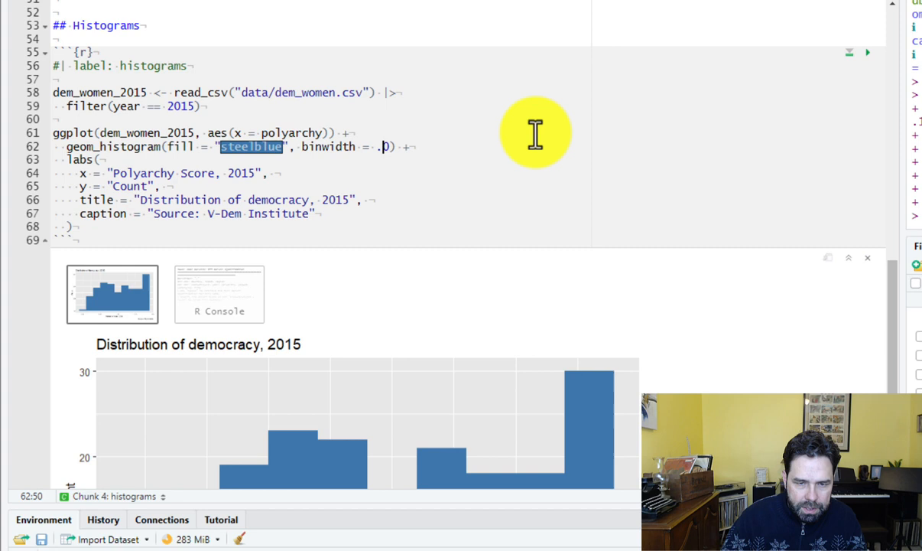
type("5")
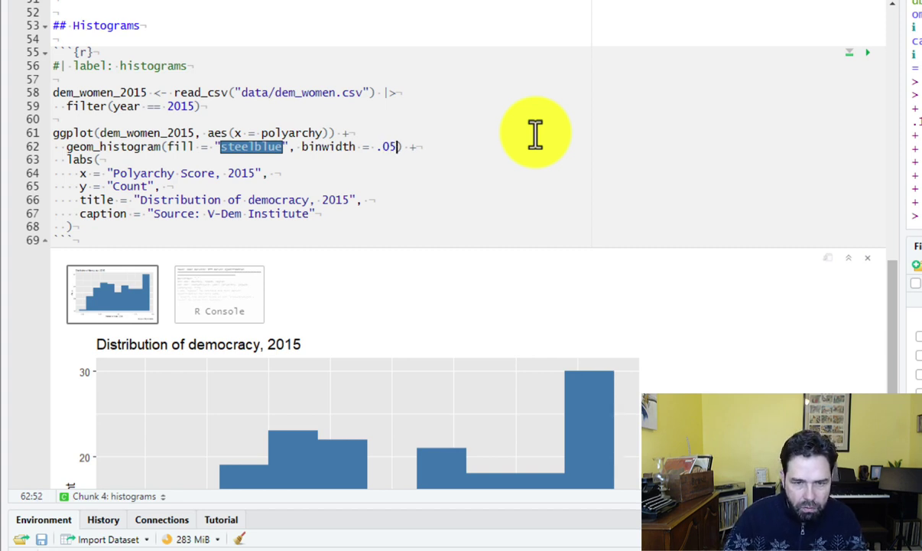
mouse_move(430, 247)
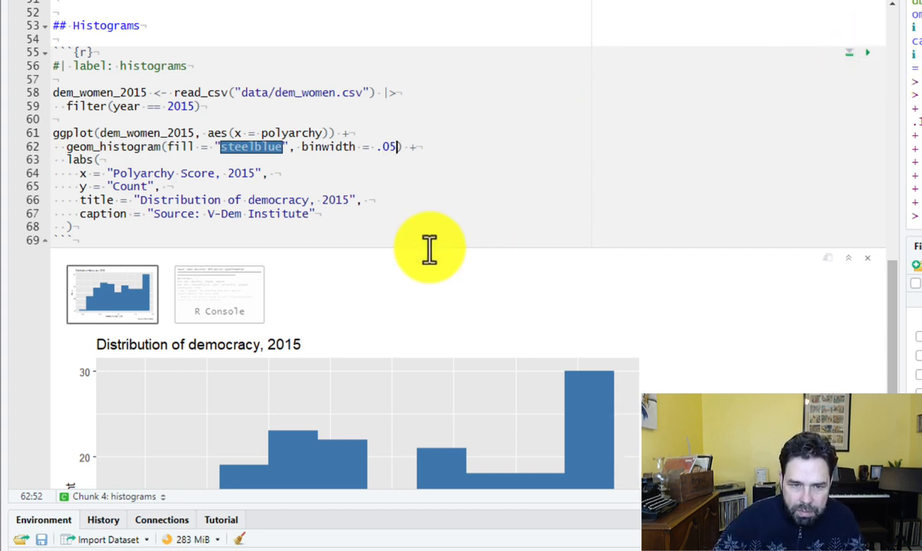
scroll("down", 3)
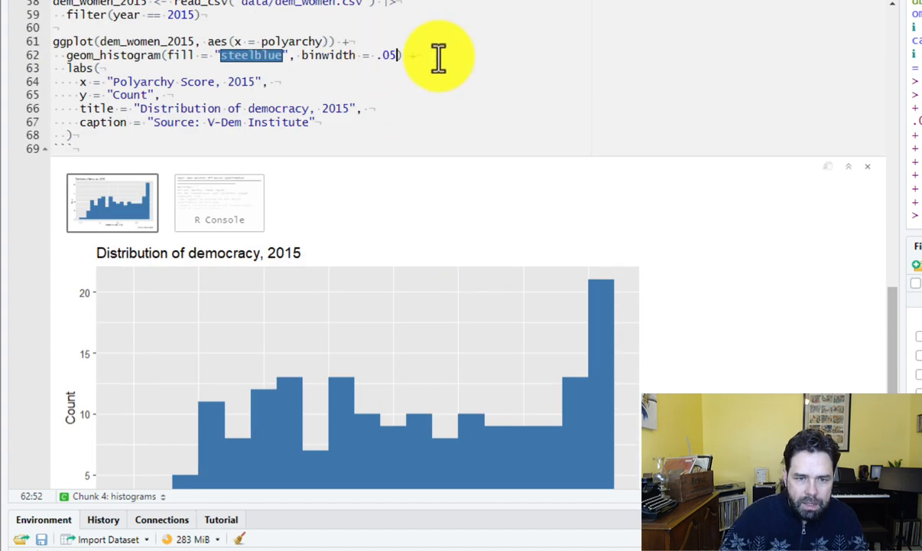
Delete binwidth, change the x aesthetic to gdp_pc, and rerun the chunk
key("Backspace")
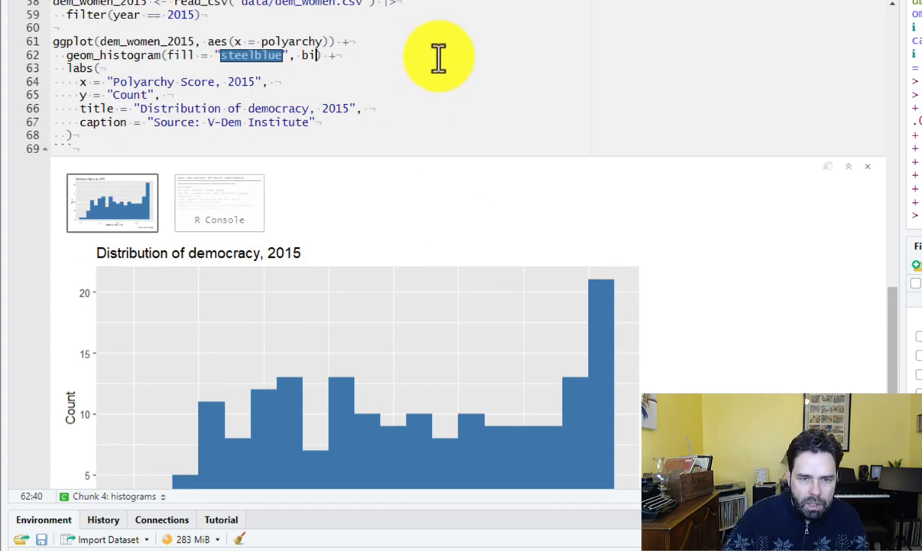
scroll("up", 3)
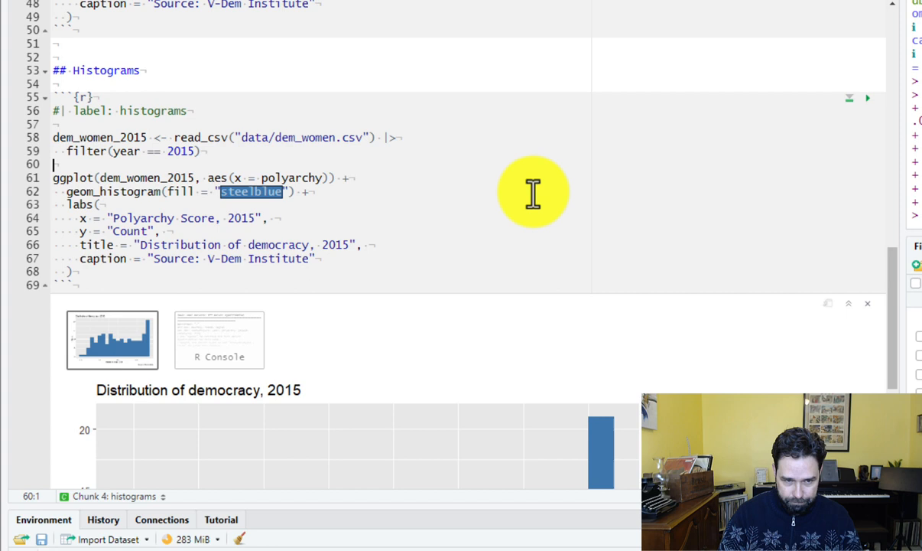
mouse_move(188, 187)
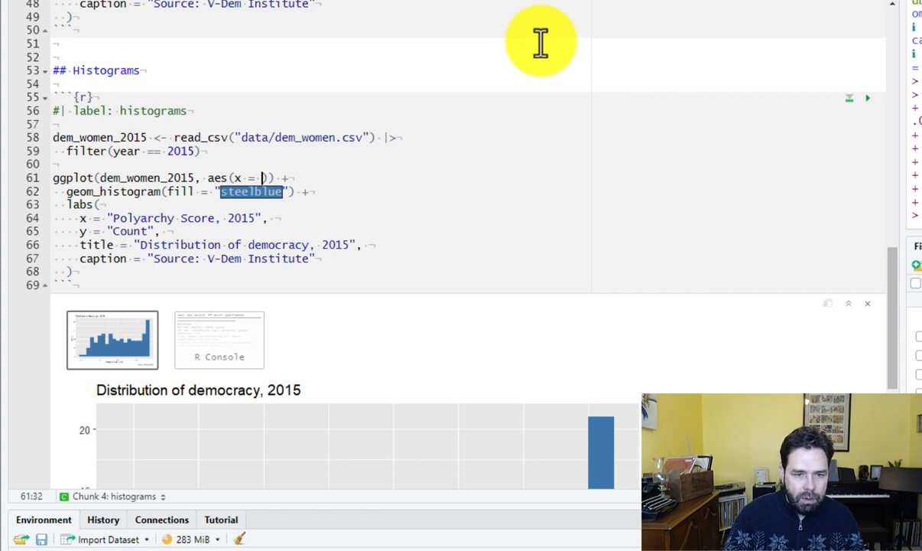
type("gdp_")
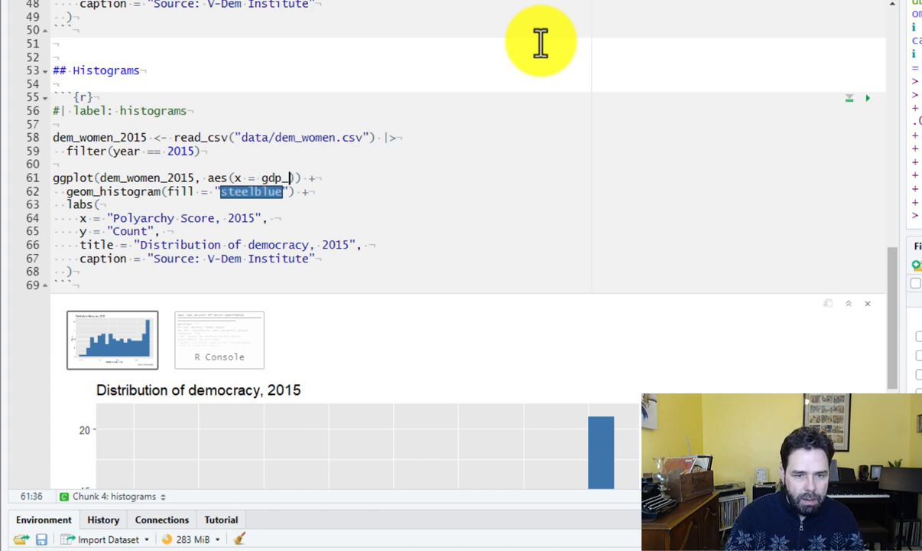
type("pc")
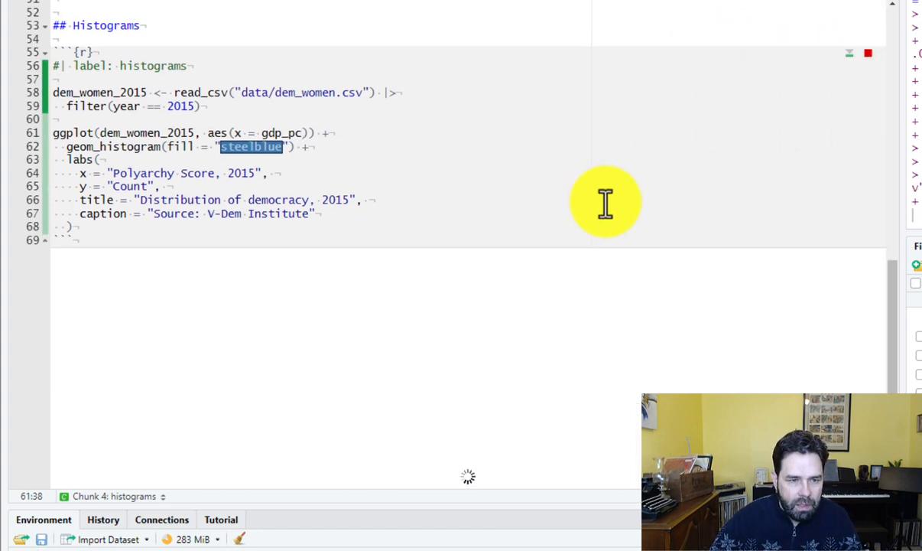
left_click(868, 54)
type("GDP per capita")
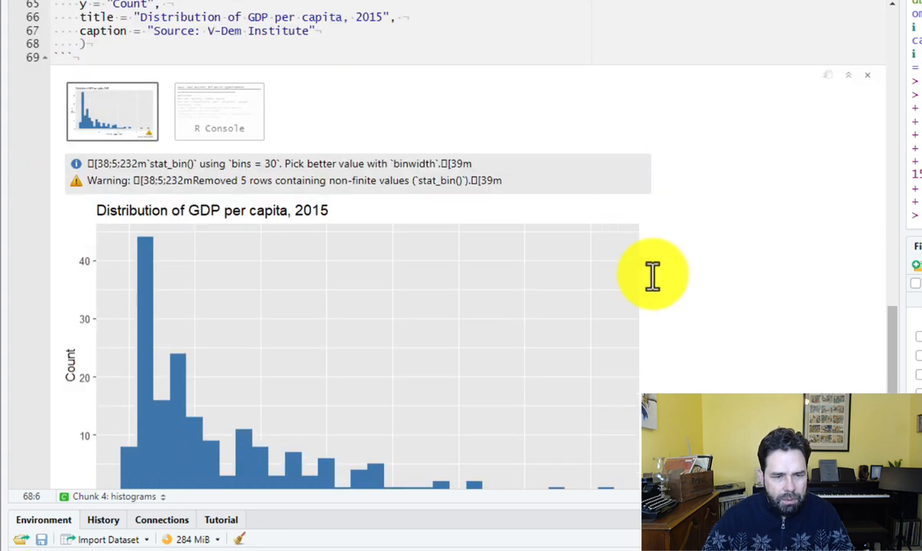
Scroll down to view the skewed GDP per capita histogram output
scroll("down", 3)
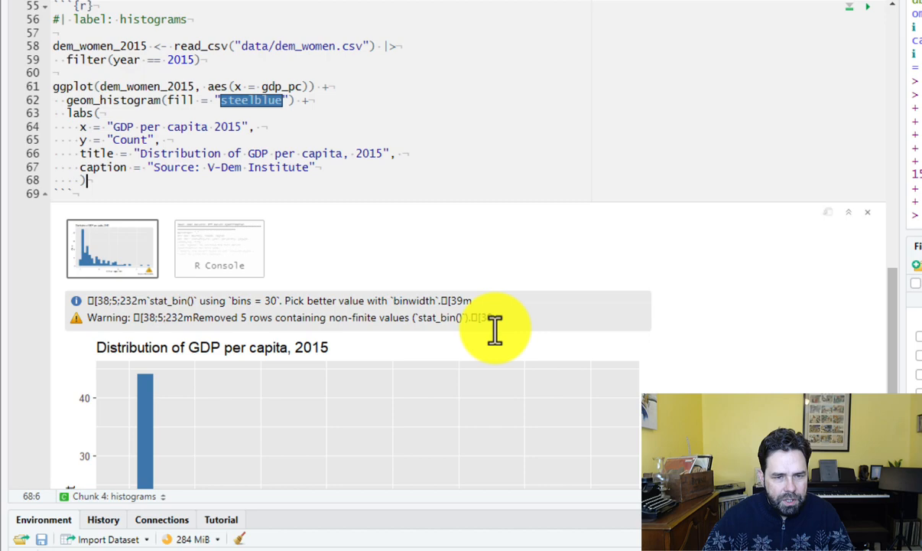
scroll("down", 3)
type("glimpse(dem_women_2015")
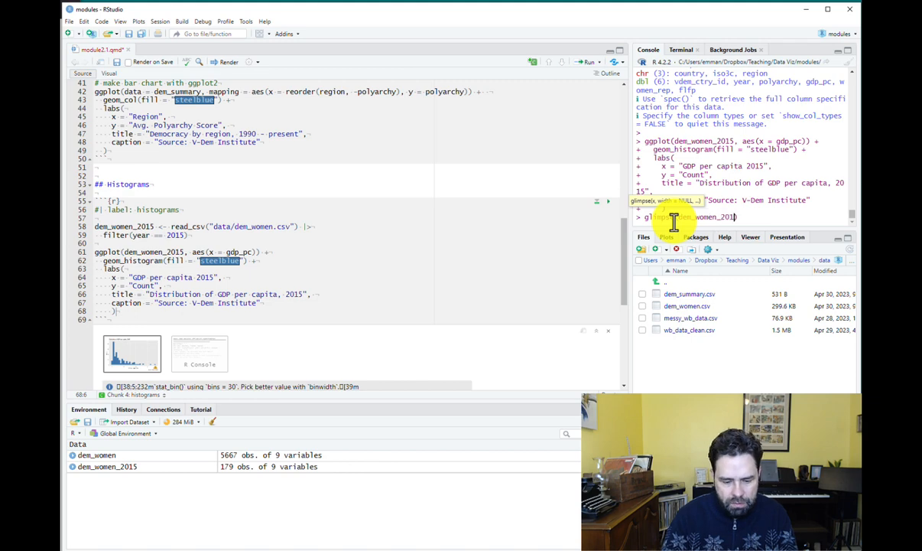
Run glimpse(dem_women_2015) in the console to list its columns and types
key("Return")
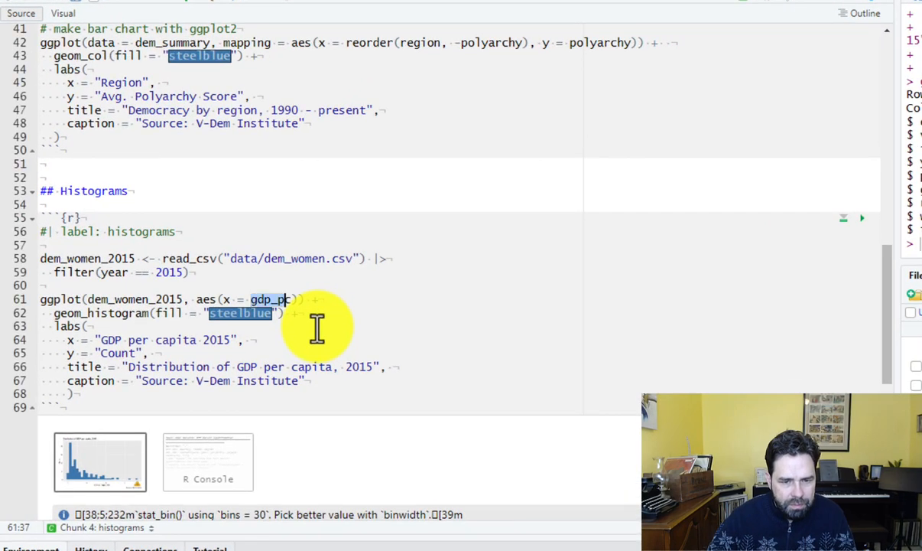
Map x to women_rep and label it '% Legislators Women', with a women's-representation title and 'World Bank' caption
type("women")
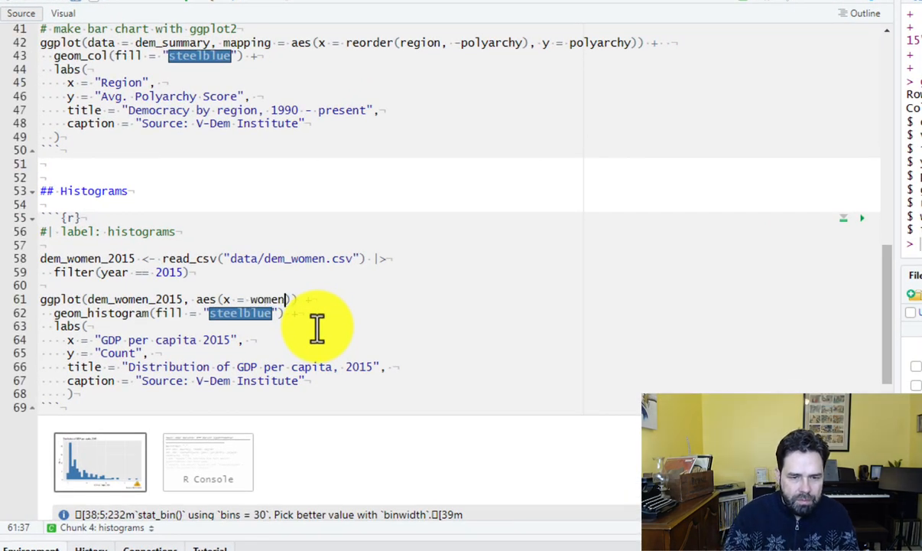
type("_rep")
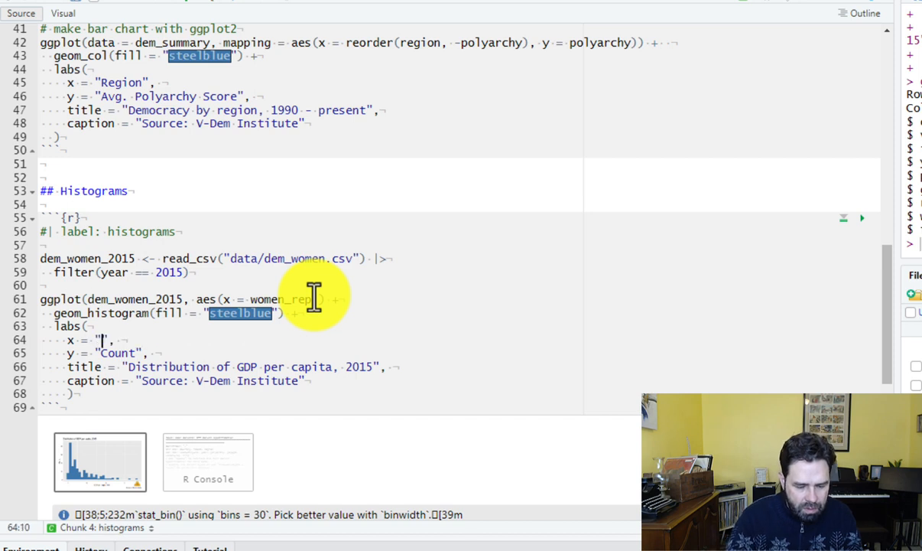
type("% Leg")
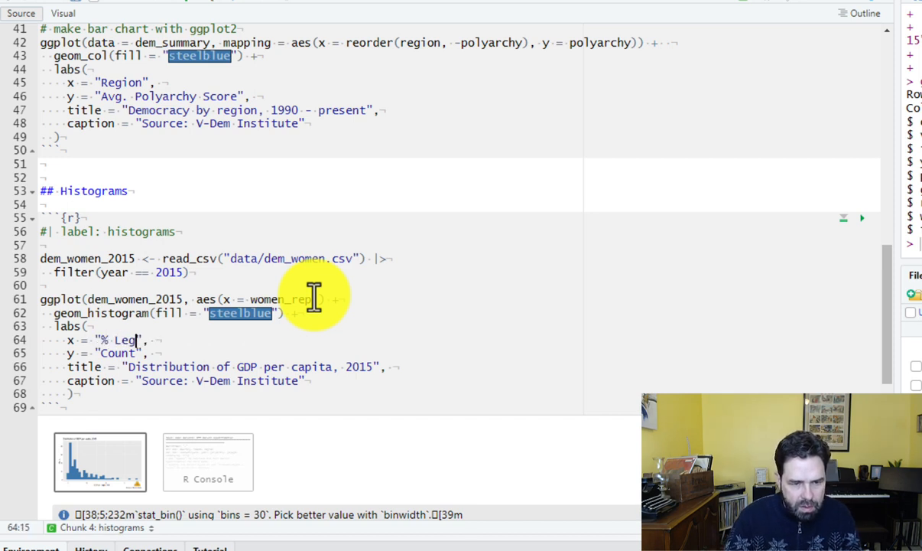
type("islator")
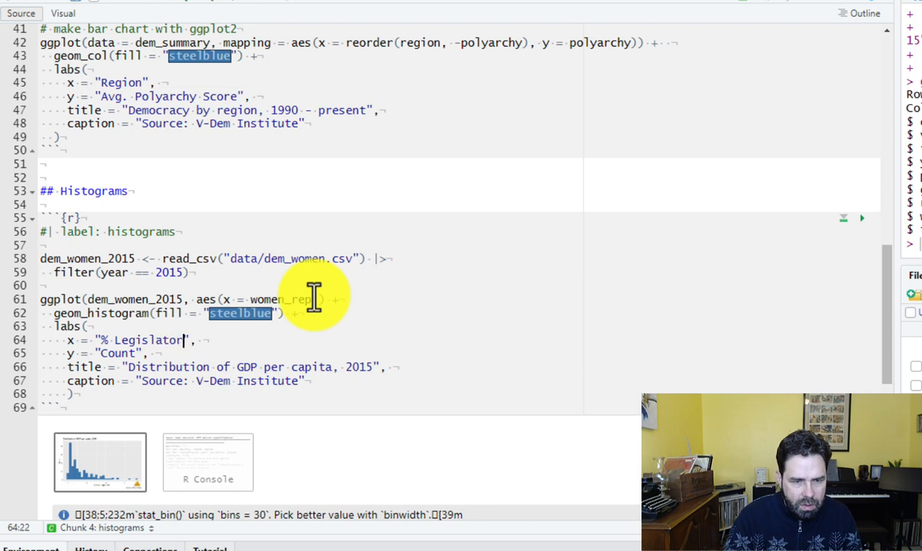
type("s")
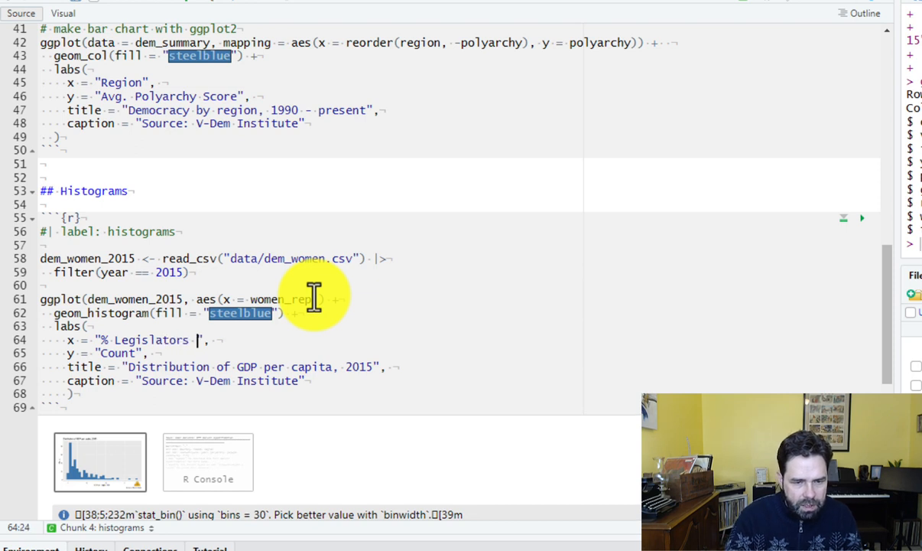
type("Women")
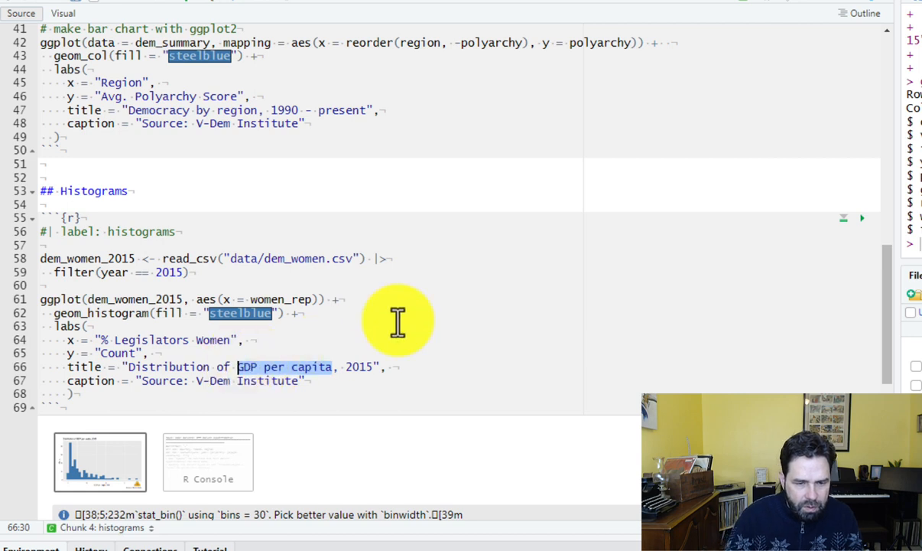
type("Women's Representation")
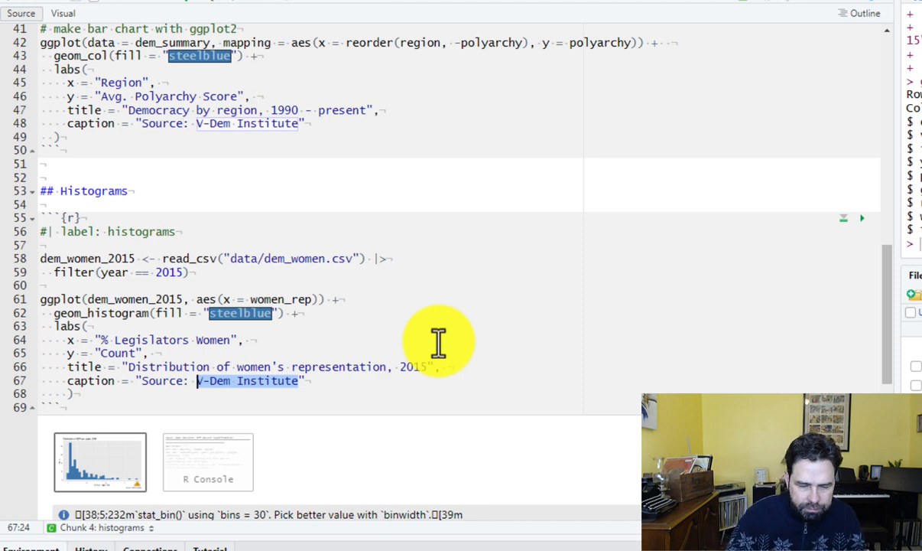
type("World Bank")
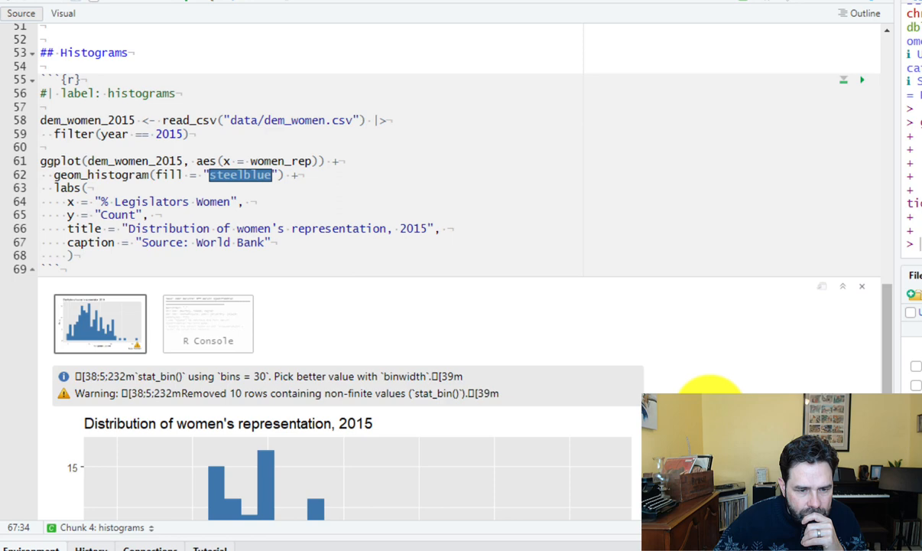
Scroll down to inspect the rendered steelblue women's representation histogram and its caption
scroll("down", 3)
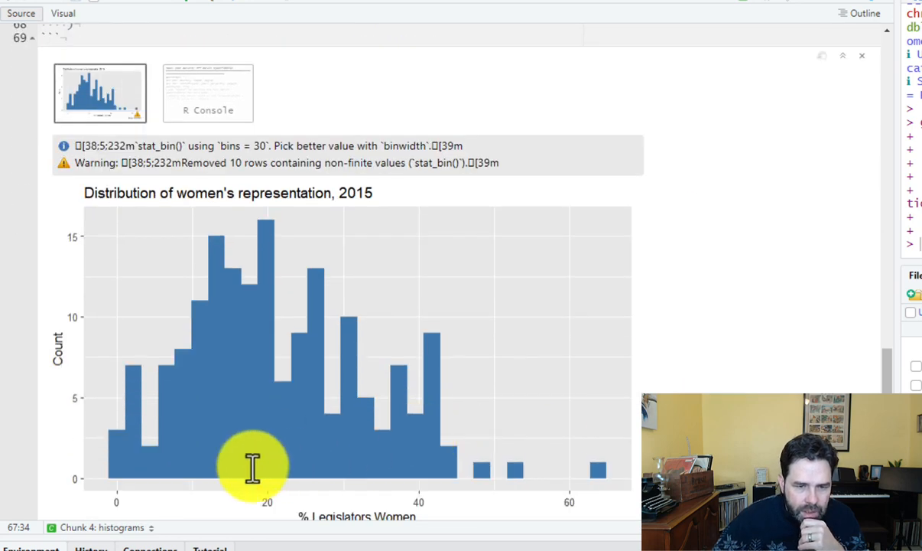
mouse_move(450, 435)
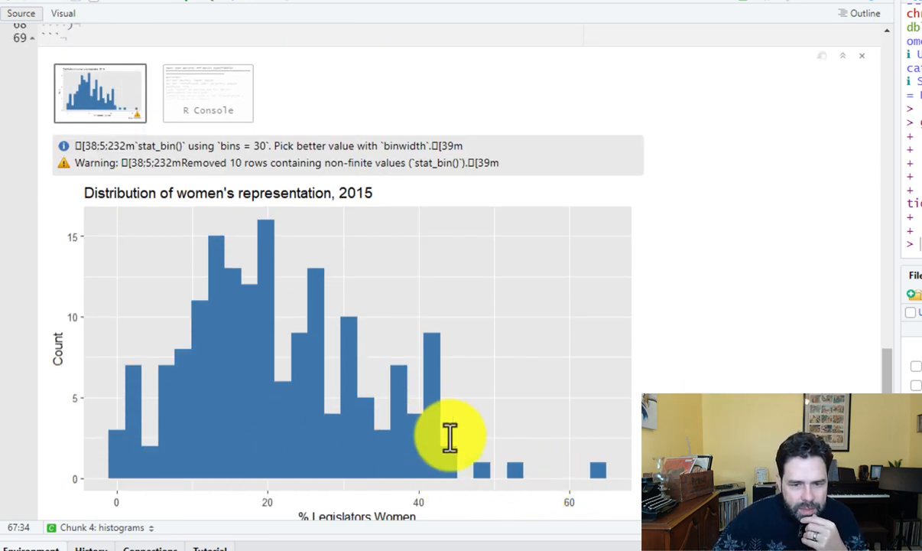
mouse_move(196, 358)
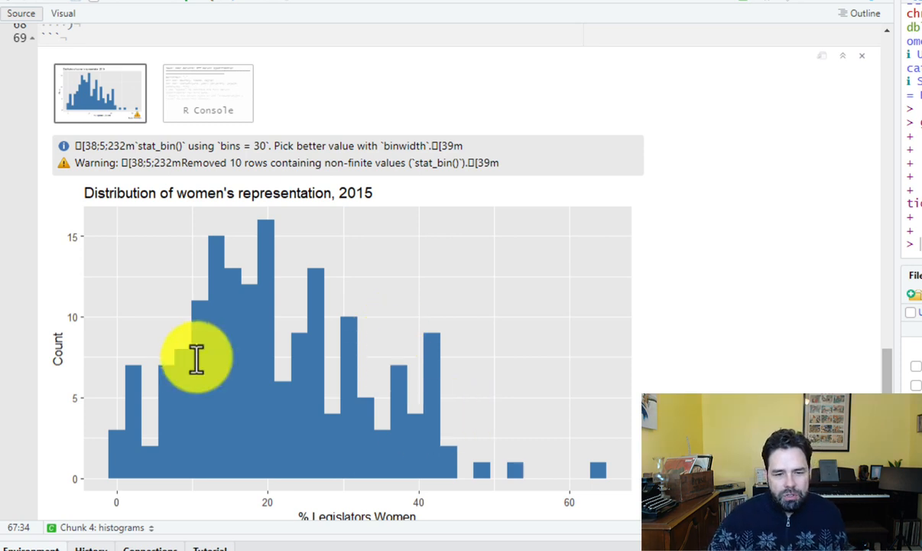
scroll("down", 3)
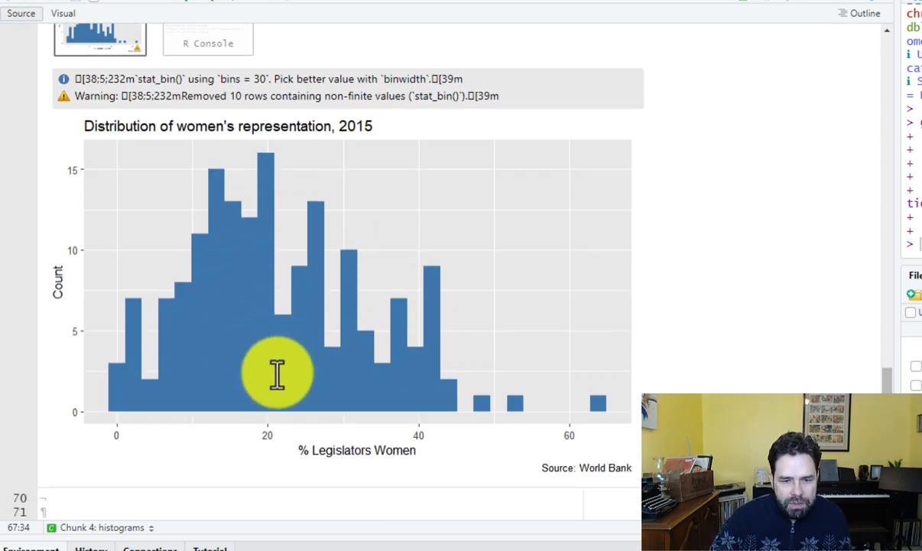
mouse_move(769, 284)
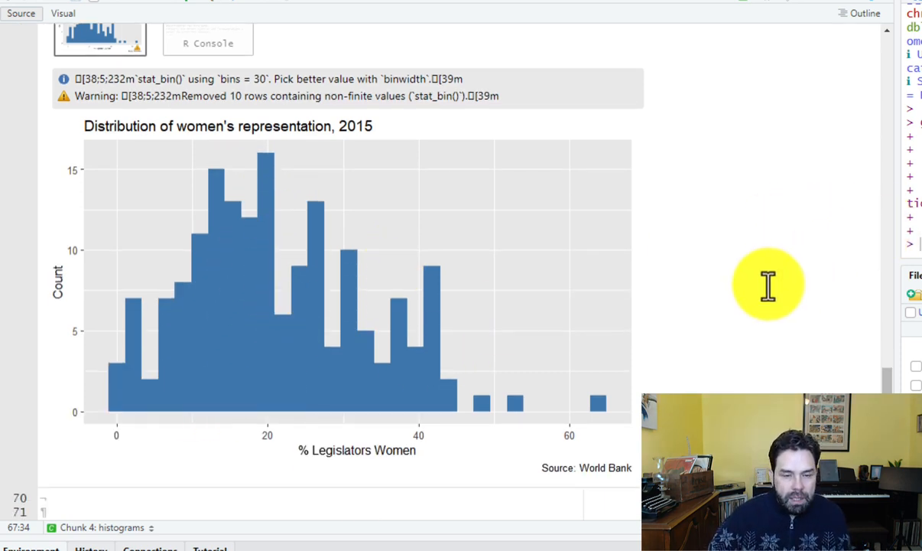
mouse_move(650, 279)
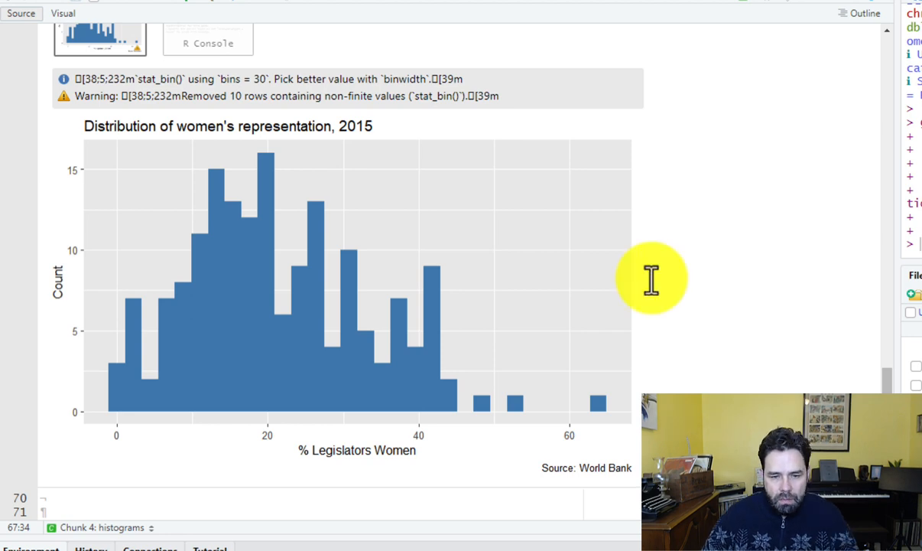